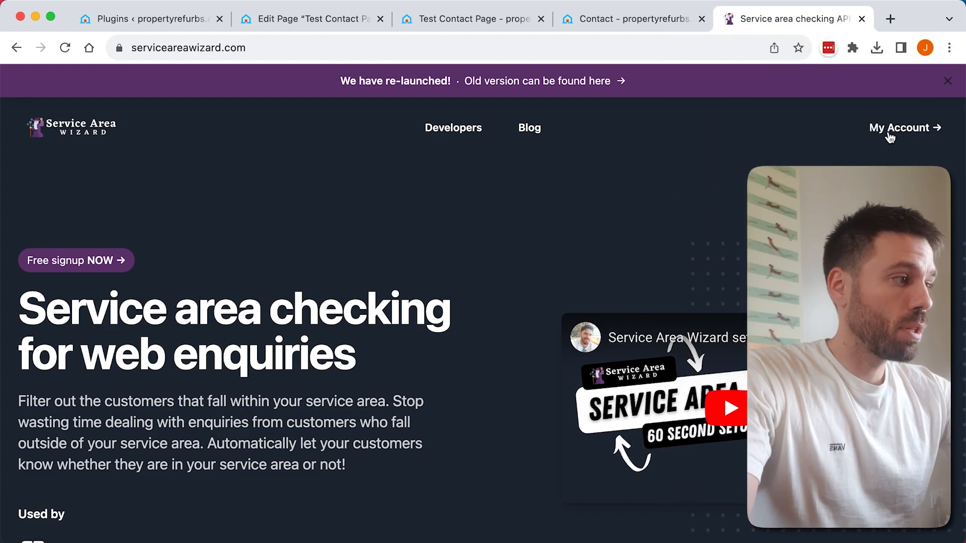
# Register a new account with the info@property… email and open its settings with the plugin download.
pyautogui.click(902, 128)
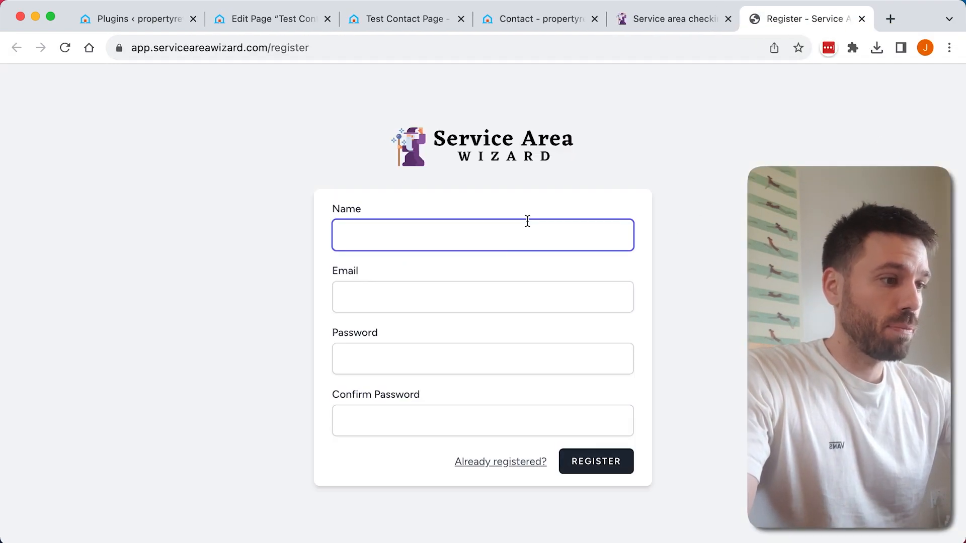
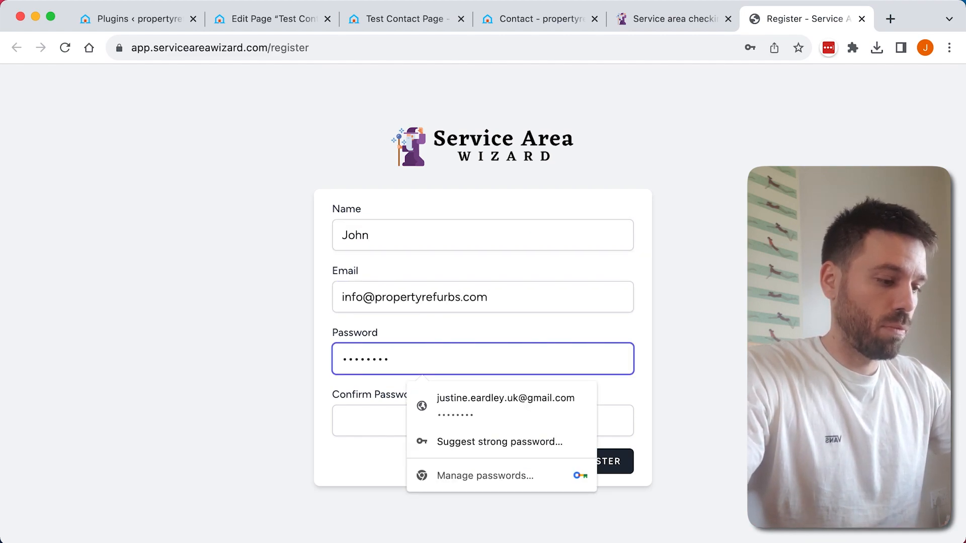
pyautogui.click(482, 421)
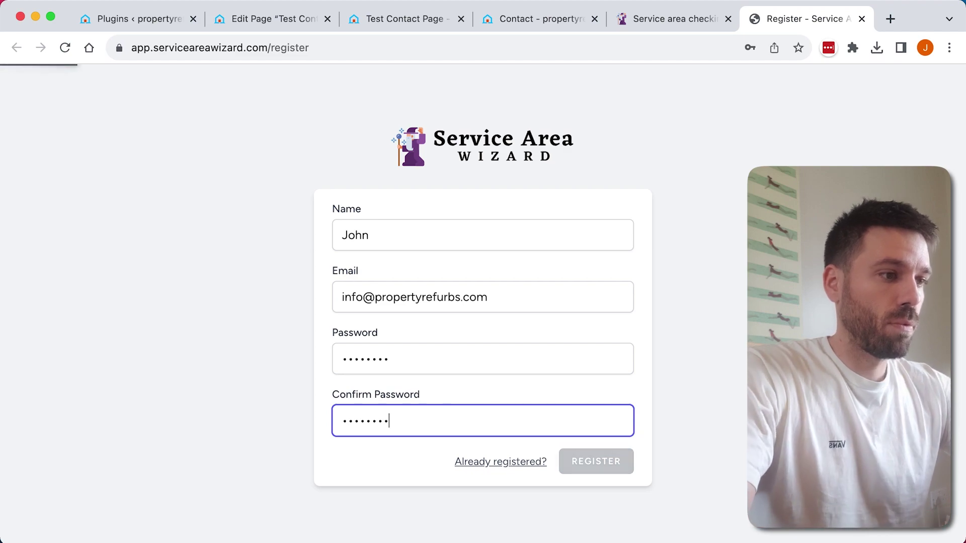
pyautogui.click(596, 460)
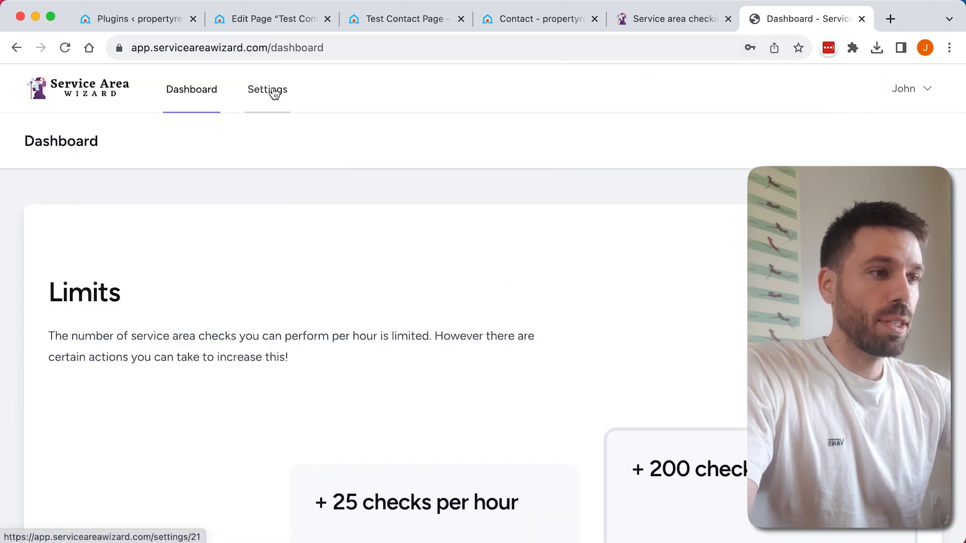
pyautogui.click(268, 89)
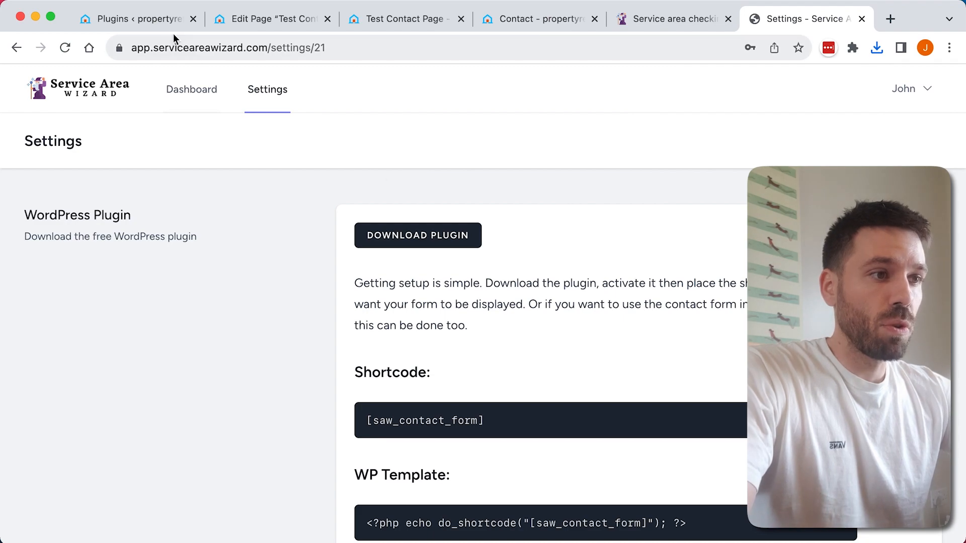
# Upload the servicereawizard plugin zip, install it and activate it in WordPress.
pyautogui.click(136, 19)
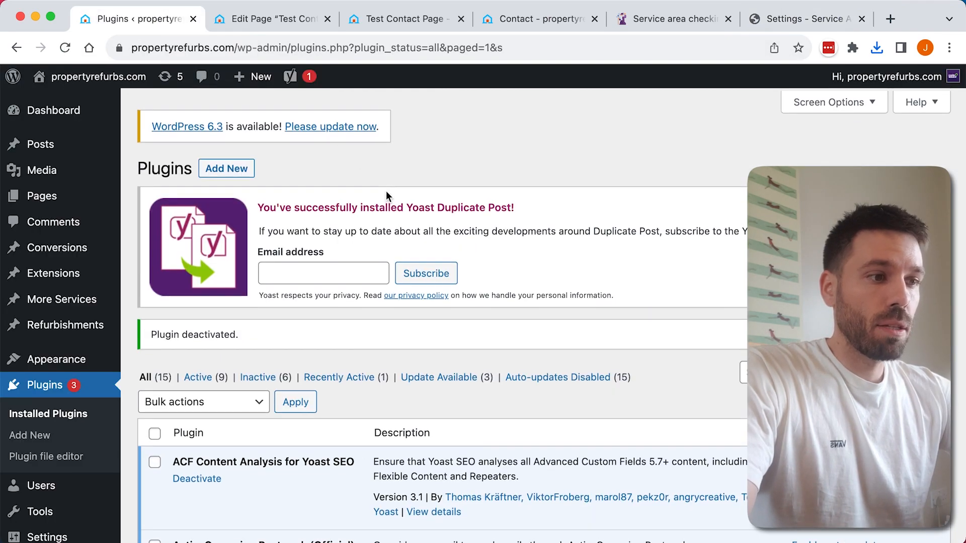
pyautogui.click(226, 166)
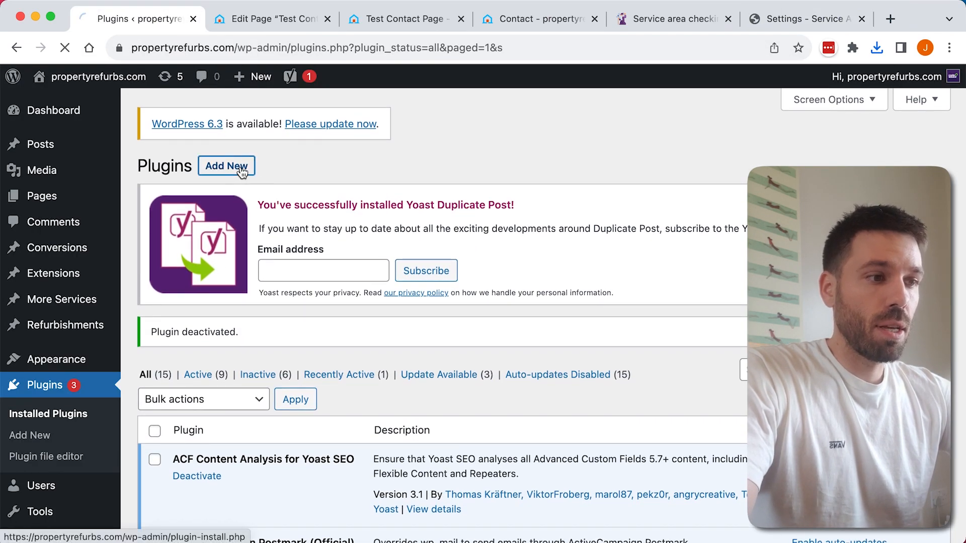
pyautogui.click(227, 166)
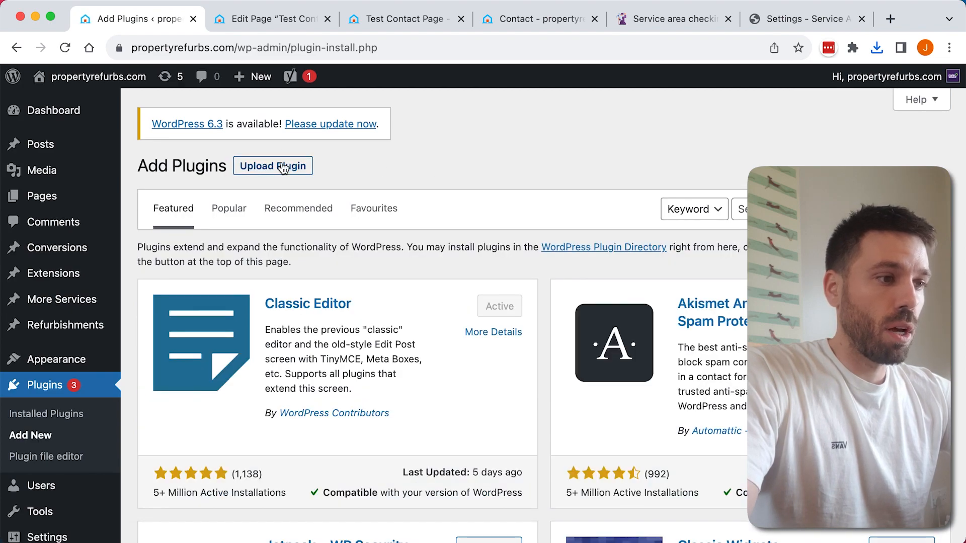
pyautogui.click(273, 165)
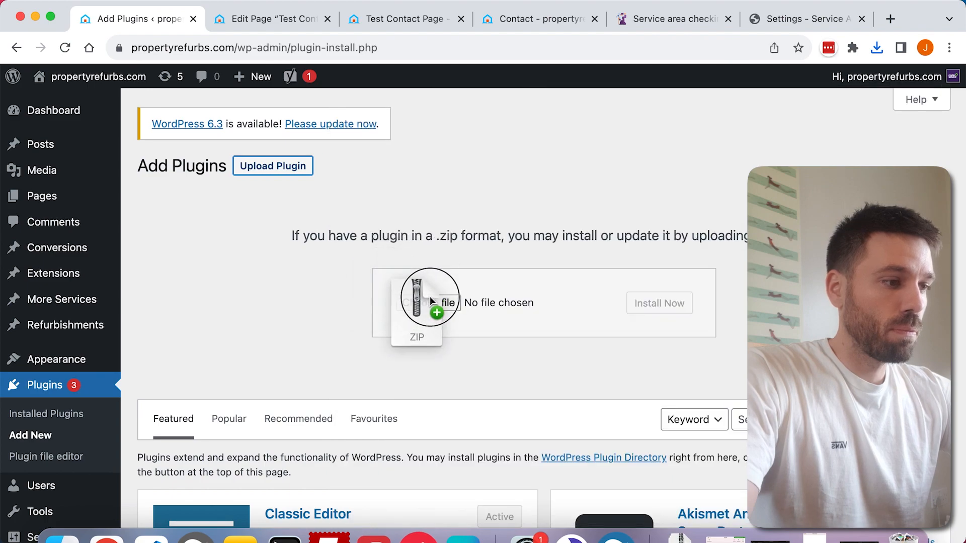
pyautogui.click(658, 303)
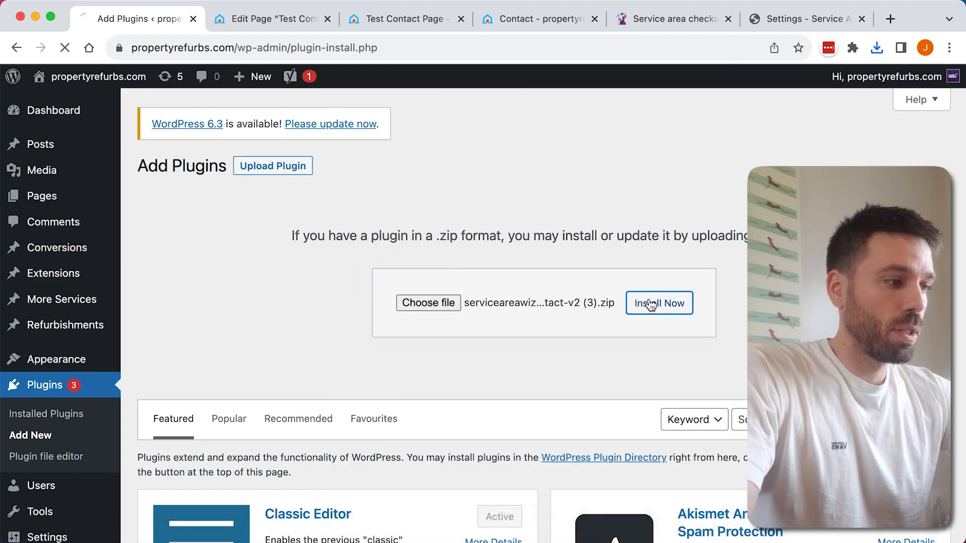
pyautogui.click(659, 304)
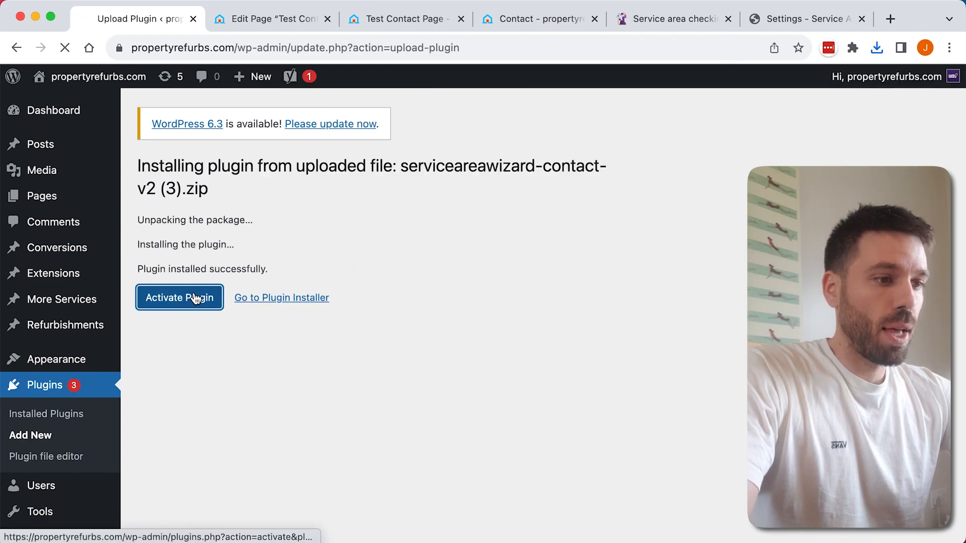
pyautogui.click(179, 298)
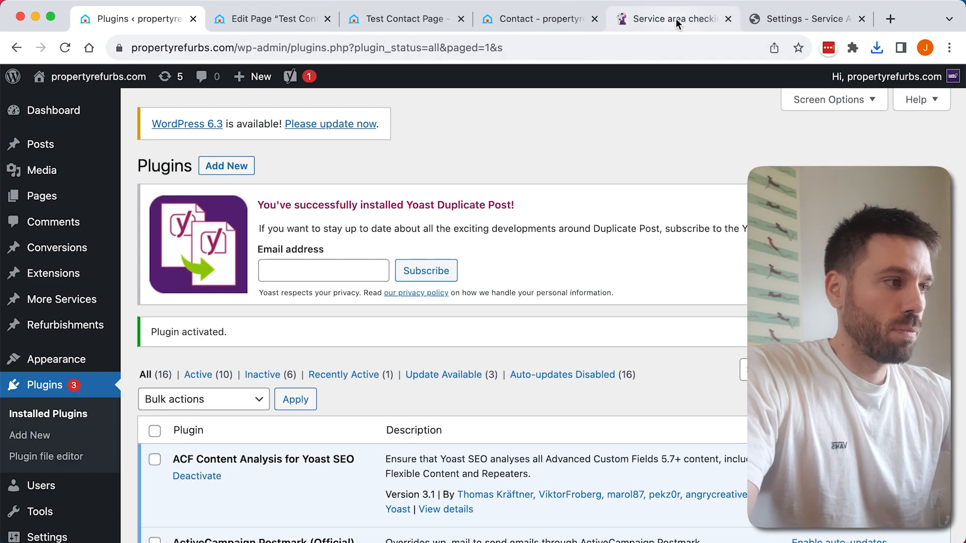
# Return to the Service Area Wizard settings and bring the shortcode and WP template blocks into view.
pyautogui.click(805, 18)
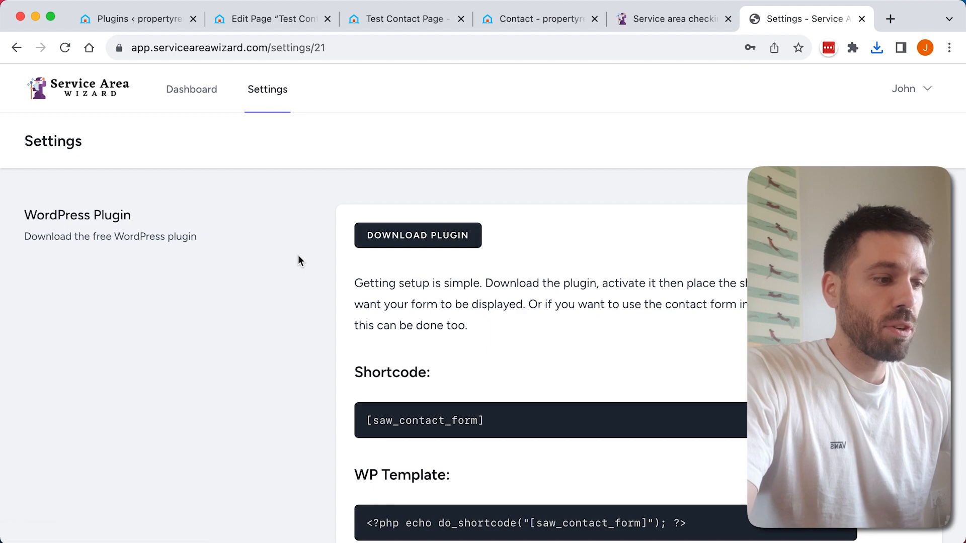
pyautogui.scroll(-3)
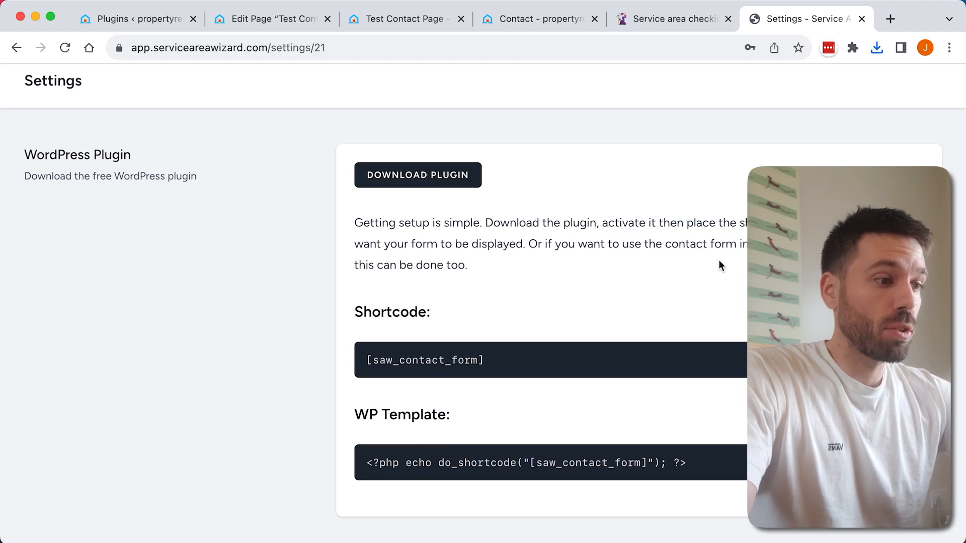
pyautogui.moveTo(661, 128)
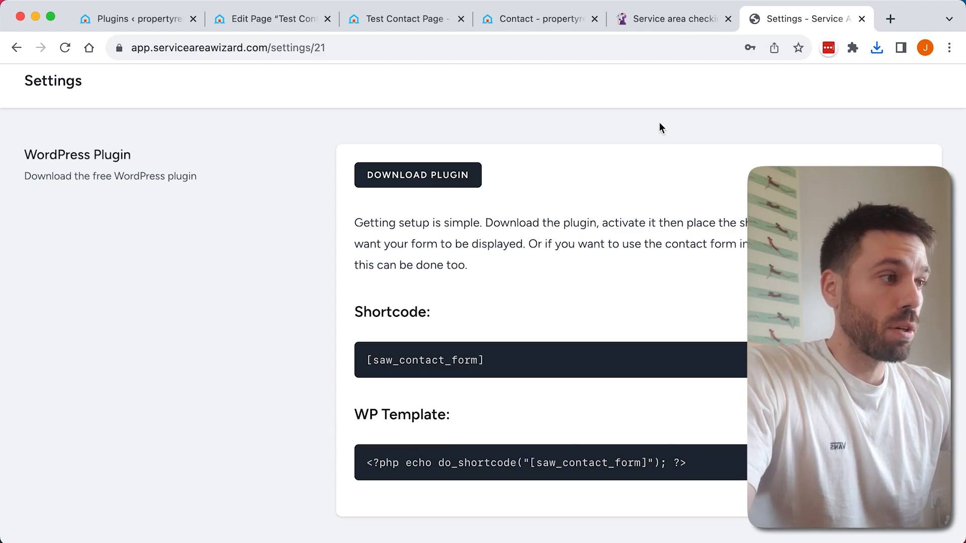
pyautogui.moveTo(101, 26)
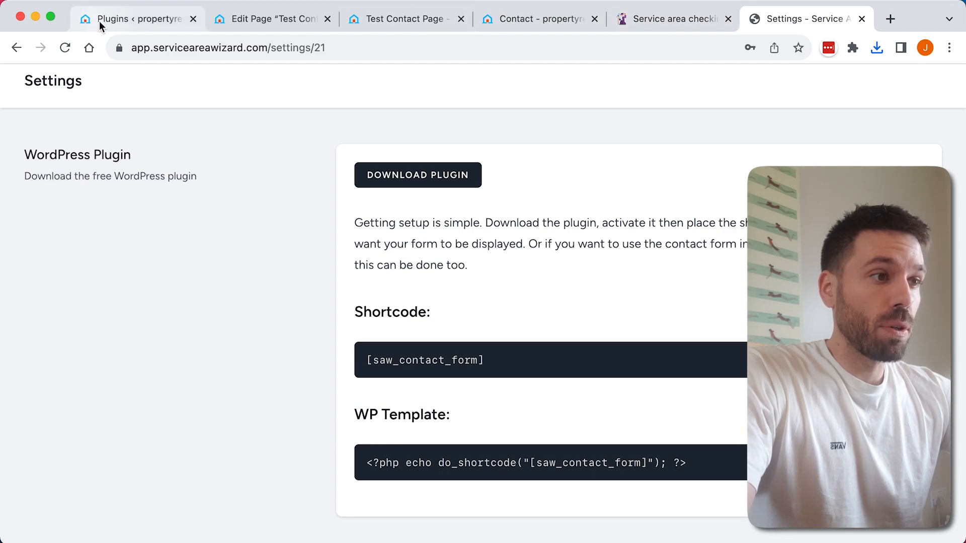
# Visit the Service Area WIZARD options page under Settings, then return to the account settings.
pyautogui.click(141, 18)
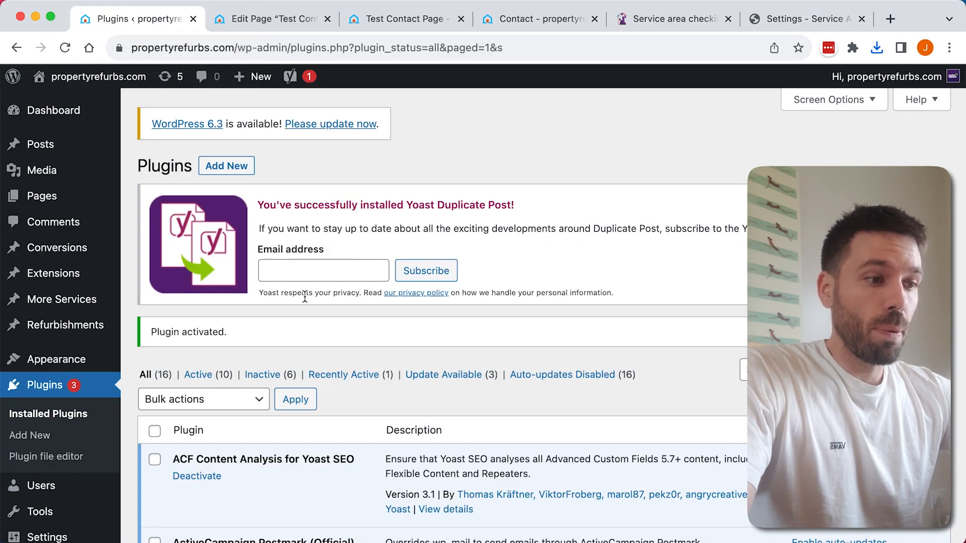
pyautogui.scroll(-3)
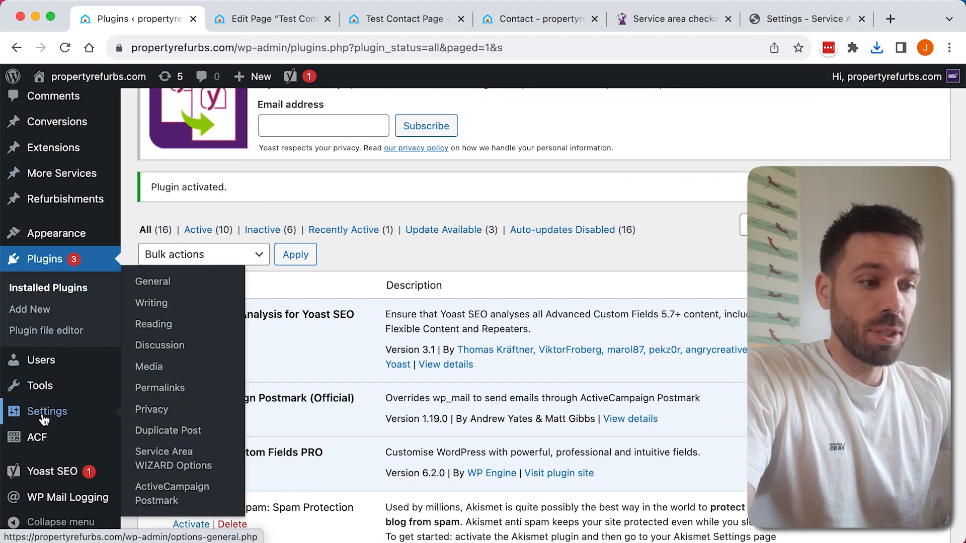
pyautogui.click(173, 459)
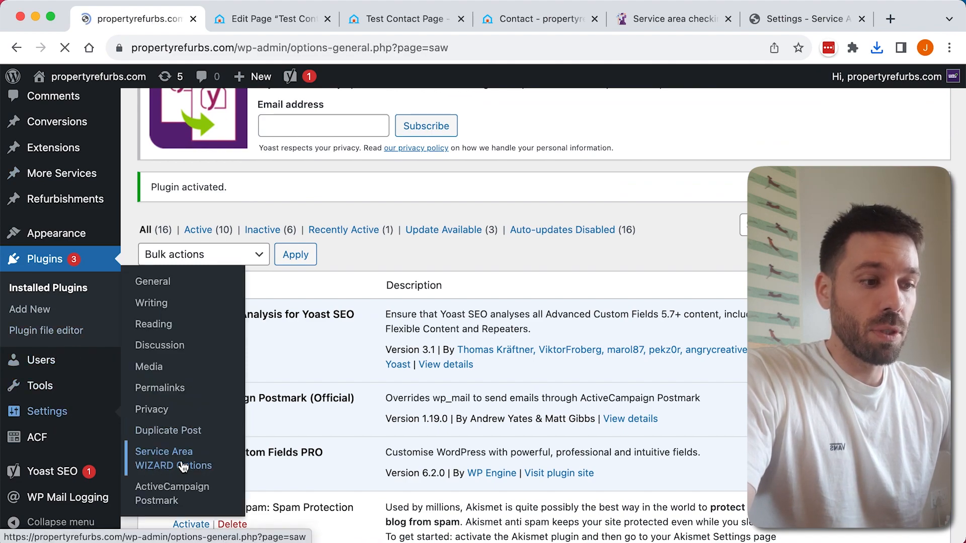
pyautogui.click(173, 459)
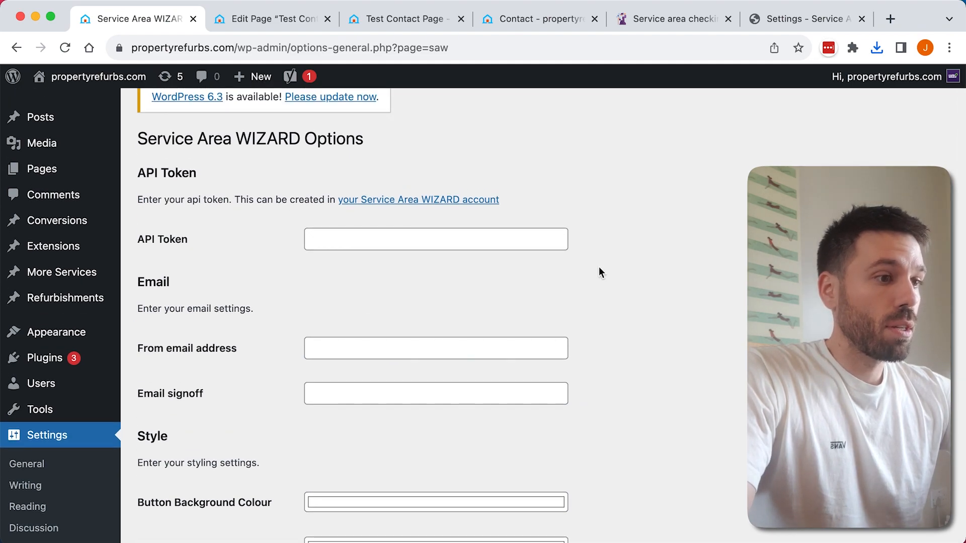
pyautogui.click(805, 18)
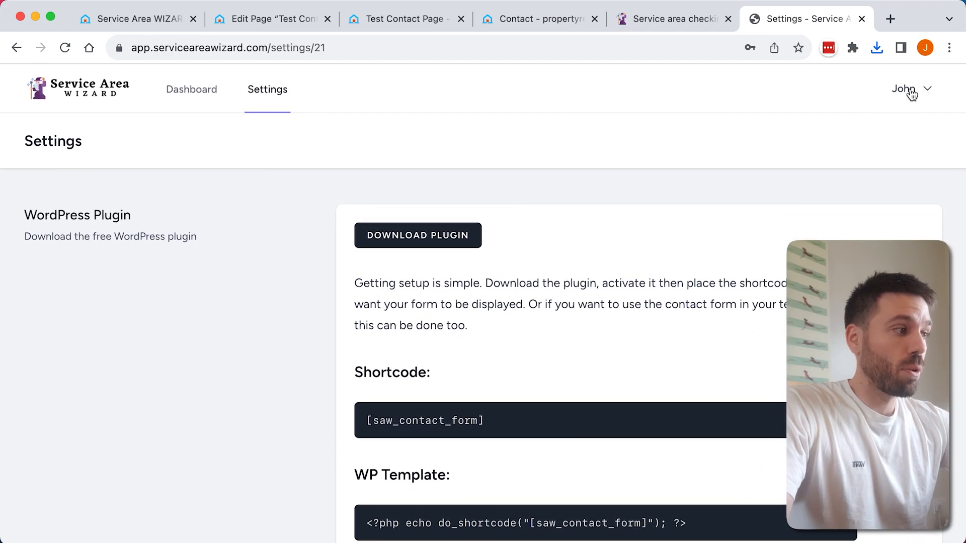
# Create an API token named Test from the account menu's API Tokens page.
pyautogui.click(911, 90)
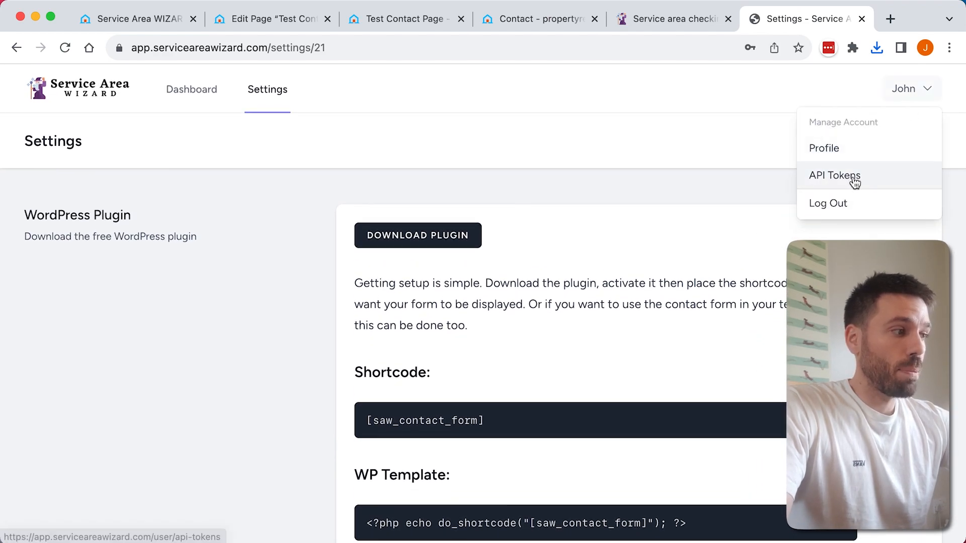
pyautogui.click(834, 175)
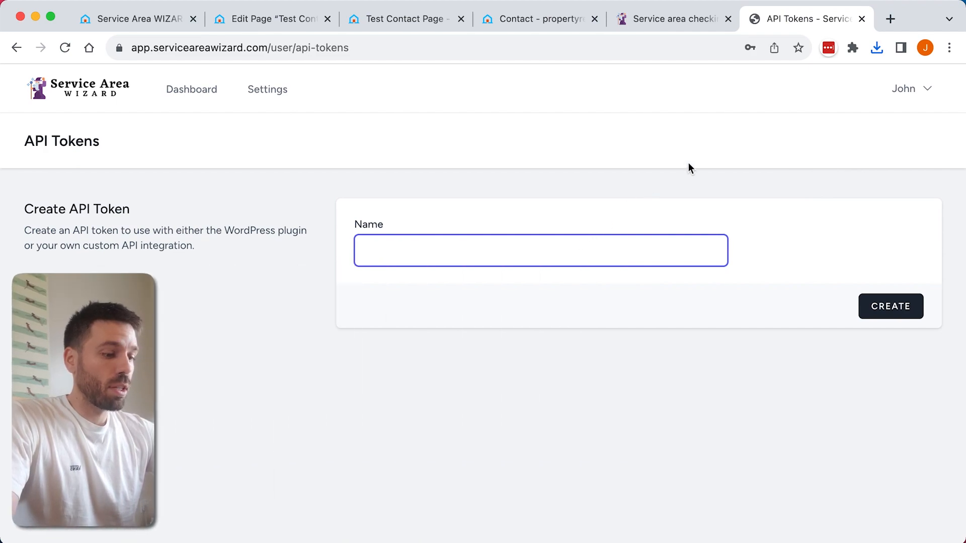
pyautogui.write('Test')
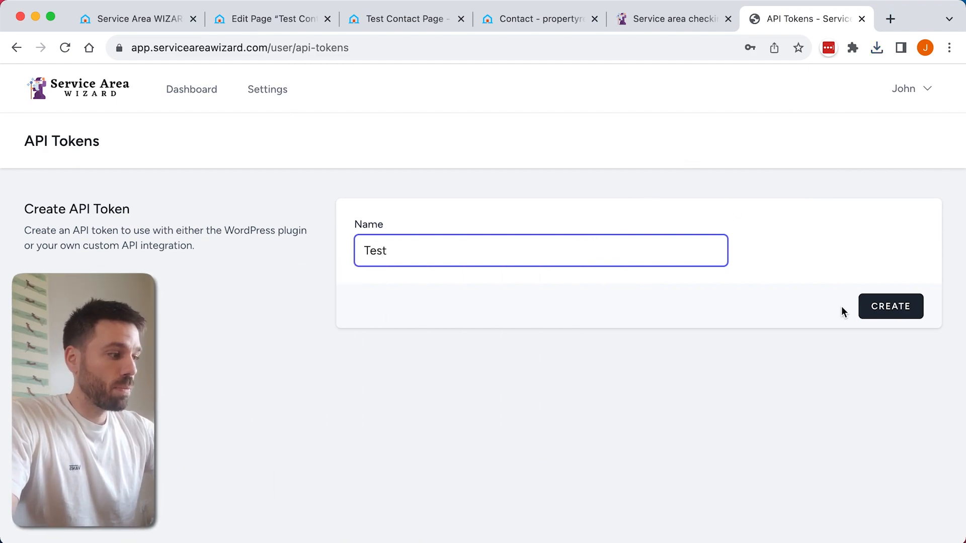
pyautogui.click(890, 305)
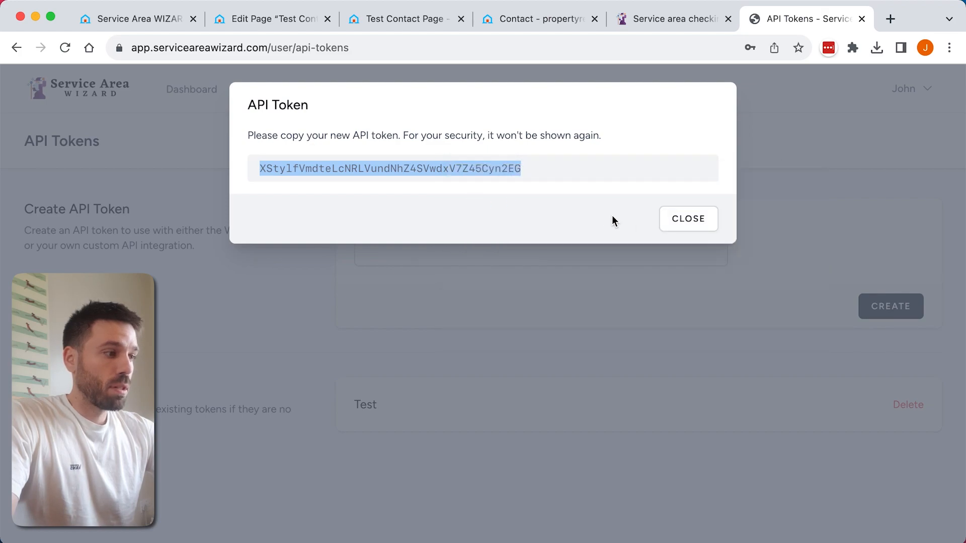
pyautogui.click(688, 220)
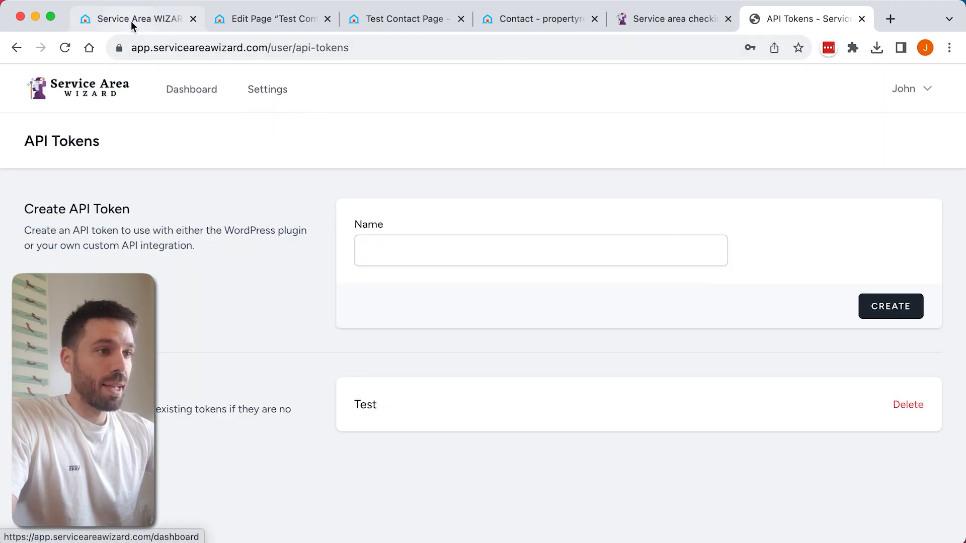
pyautogui.moveTo(140, 22)
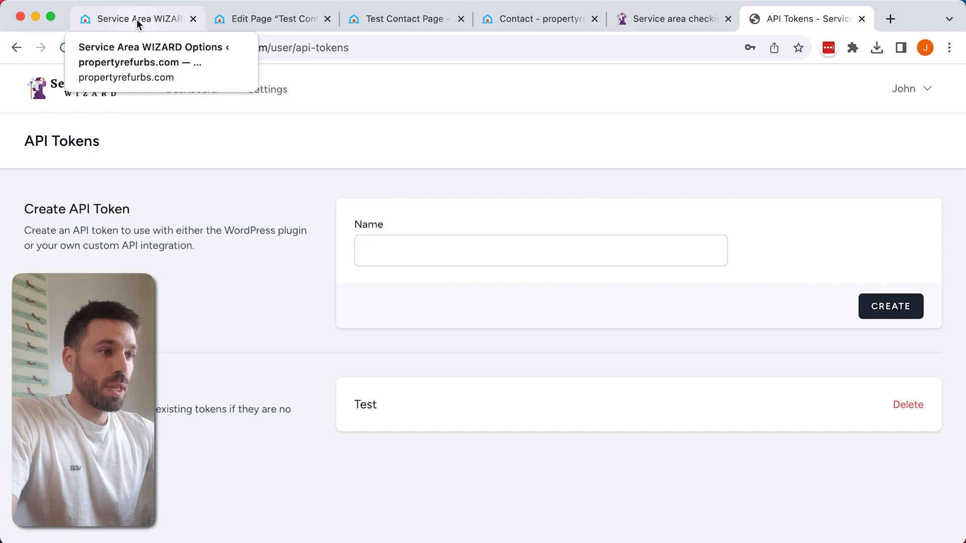
pyautogui.click(140, 19)
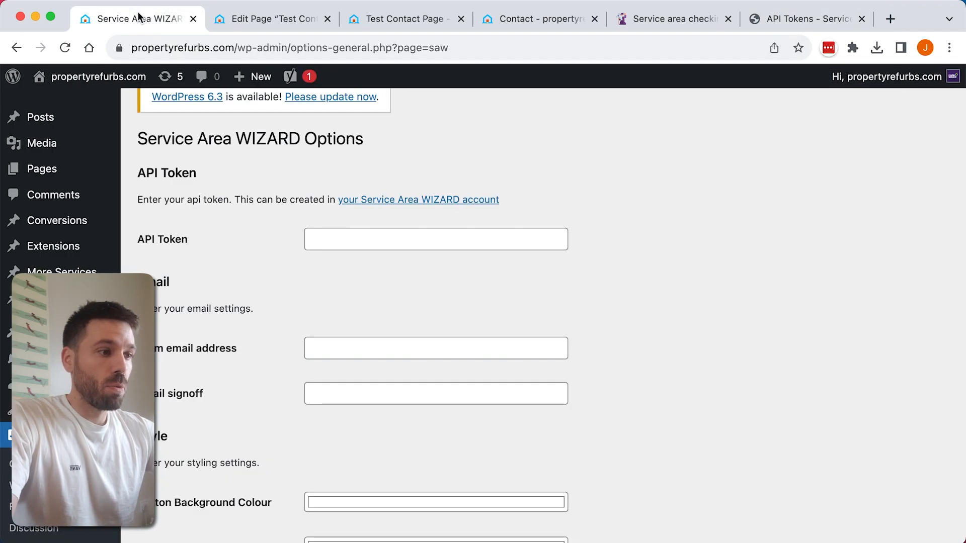
pyautogui.click(436, 239)
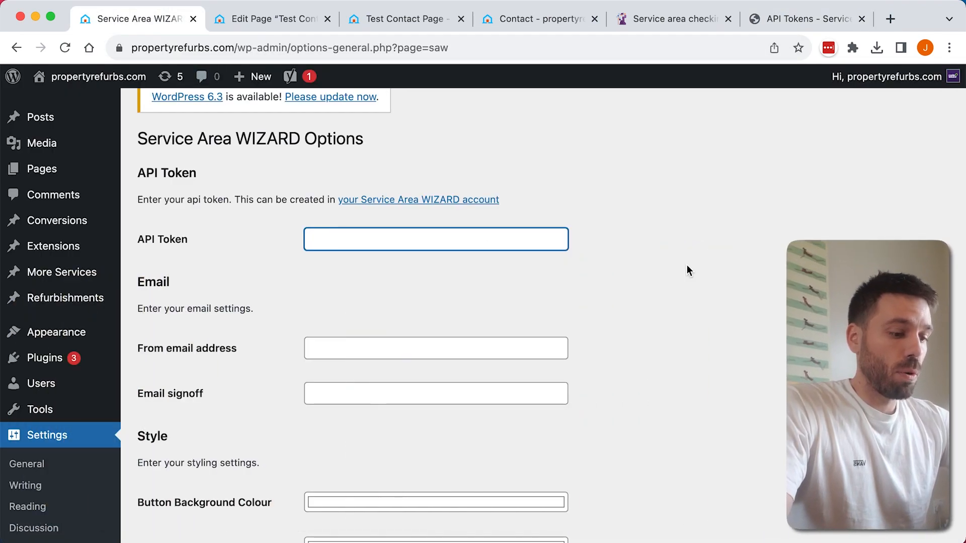
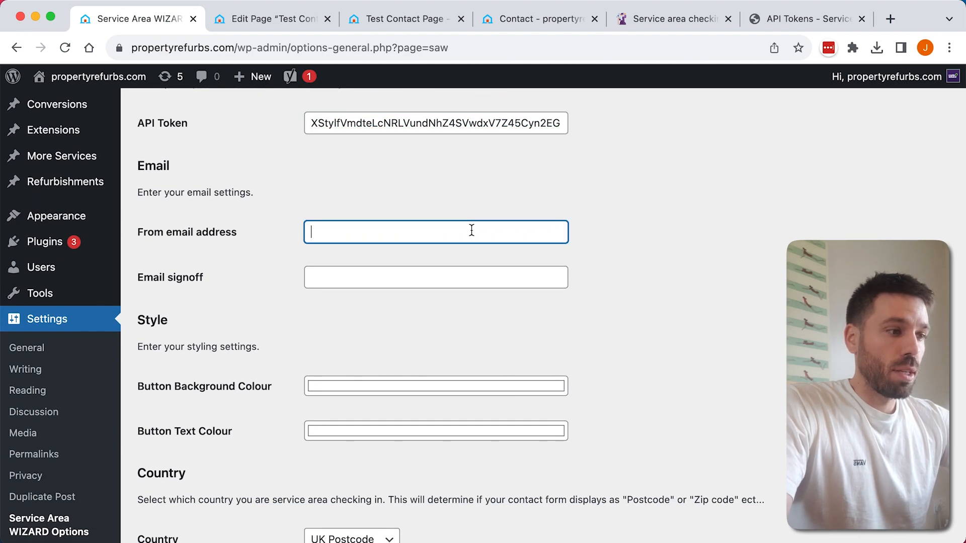
pyautogui.moveTo(650, 193)
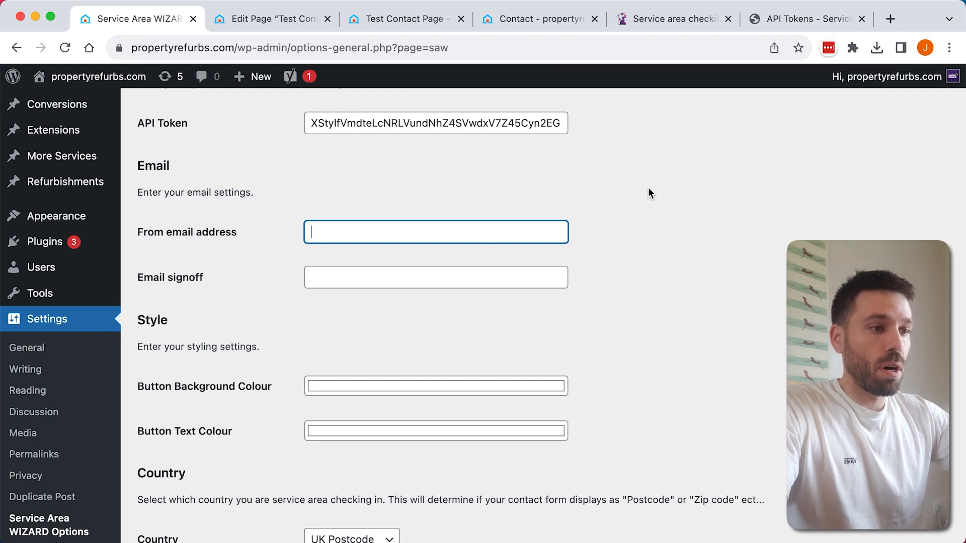
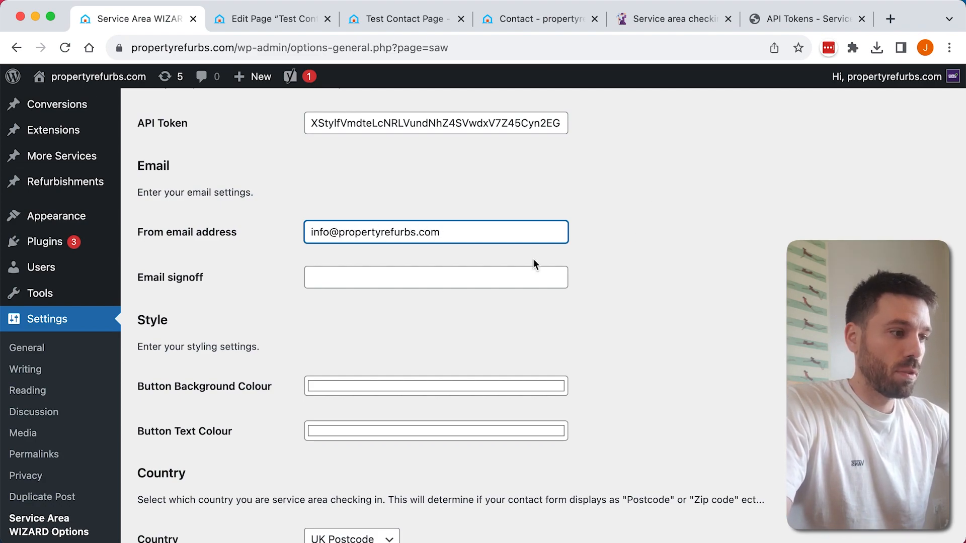
pyautogui.click(435, 278)
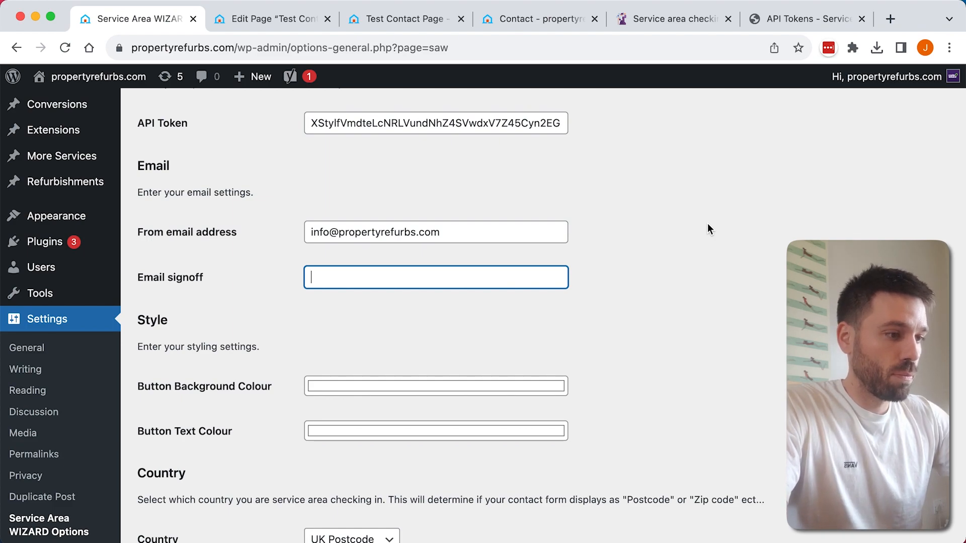
pyautogui.write('John from Proper')
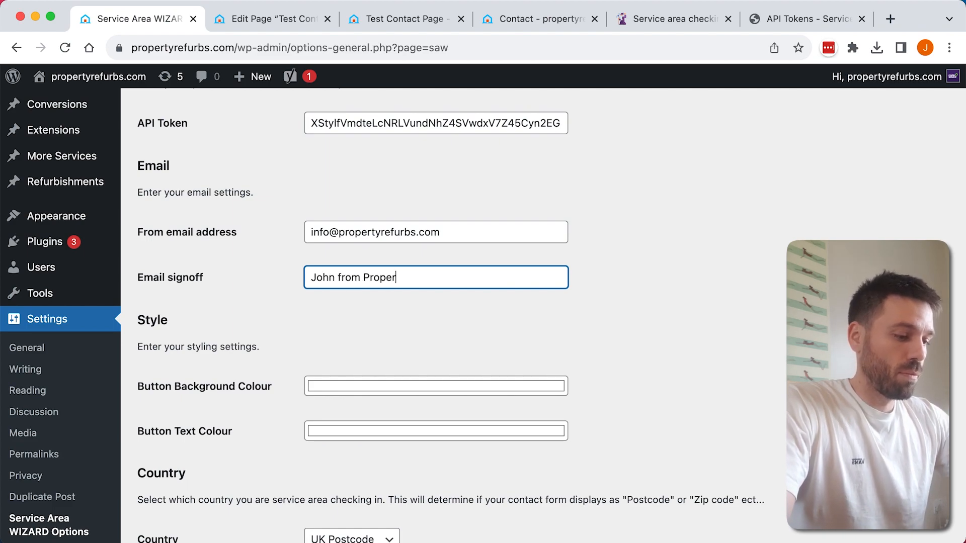
pyautogui.write('ty Refurbs')
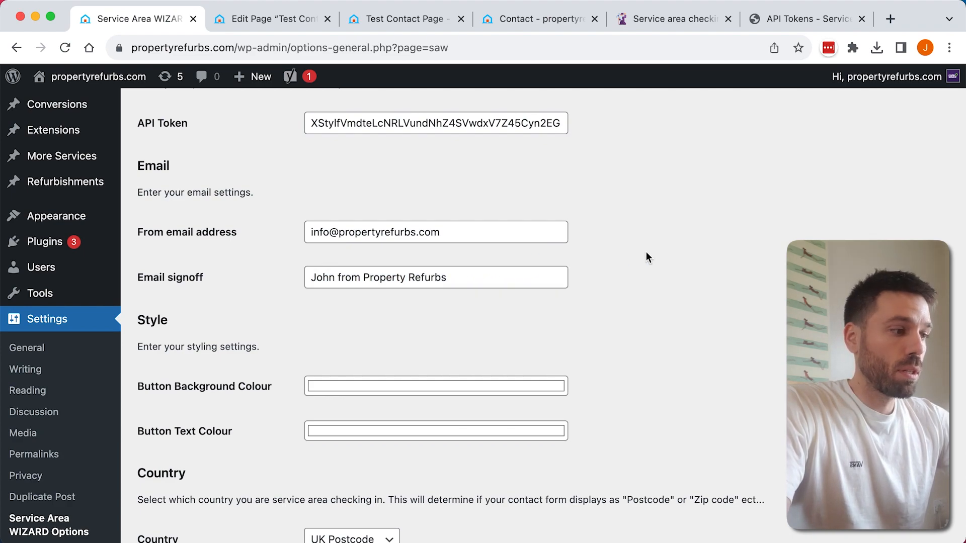
# Set the button background to bright red, keep UK Postcode as country, and save the settings.
pyautogui.scroll(-3)
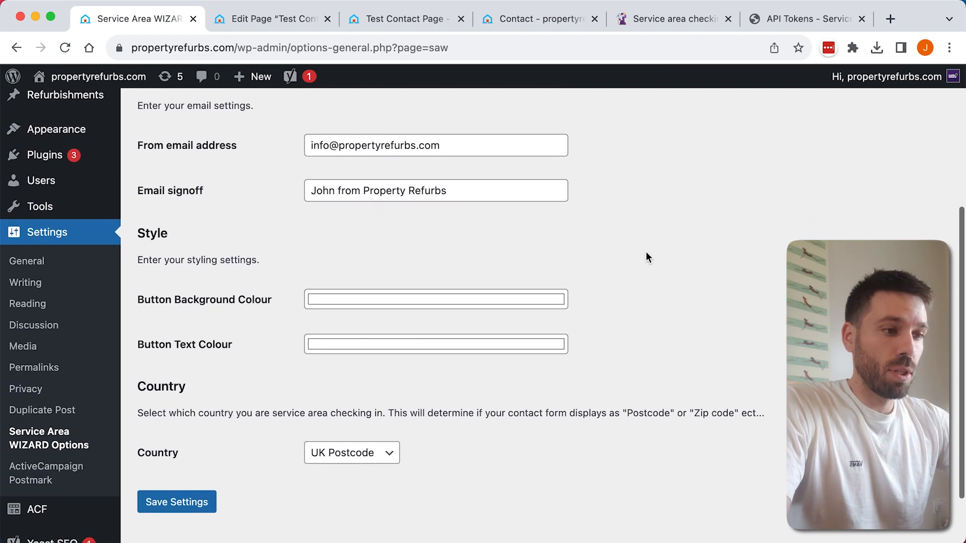
pyautogui.scroll(-3)
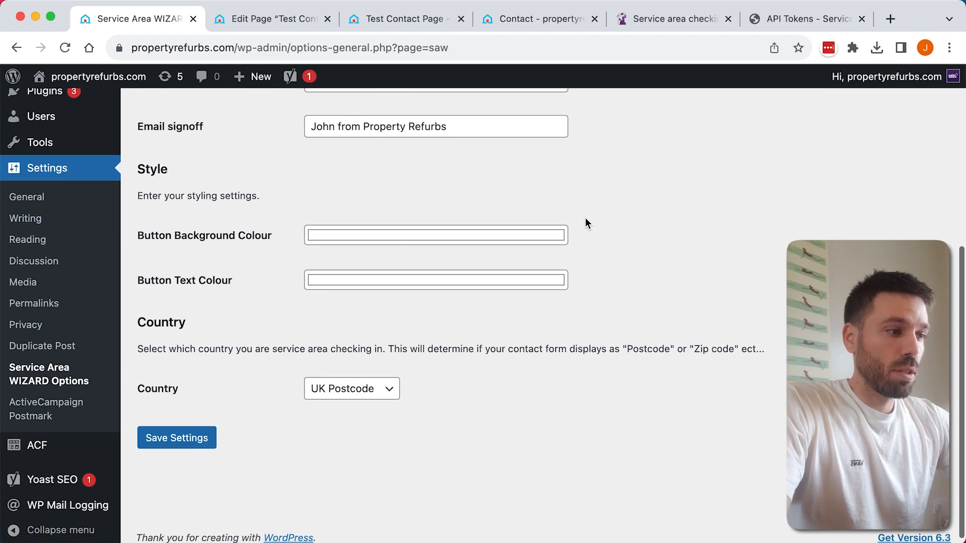
pyautogui.click(436, 236)
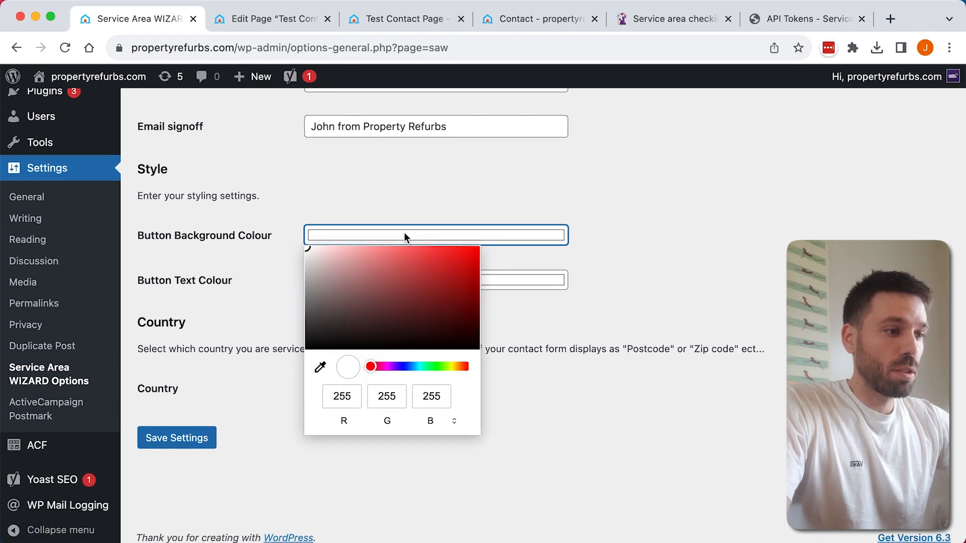
pyautogui.click(475, 258)
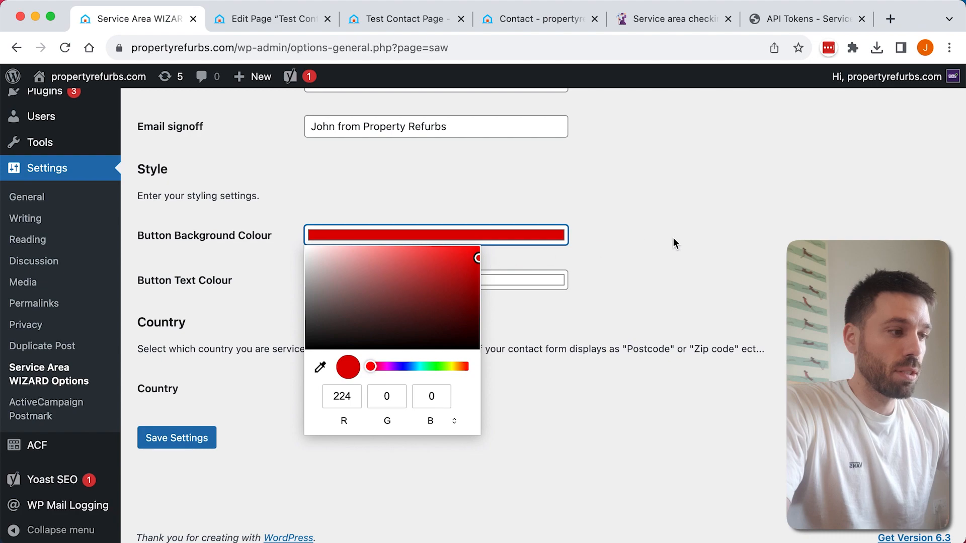
pyautogui.click(674, 244)
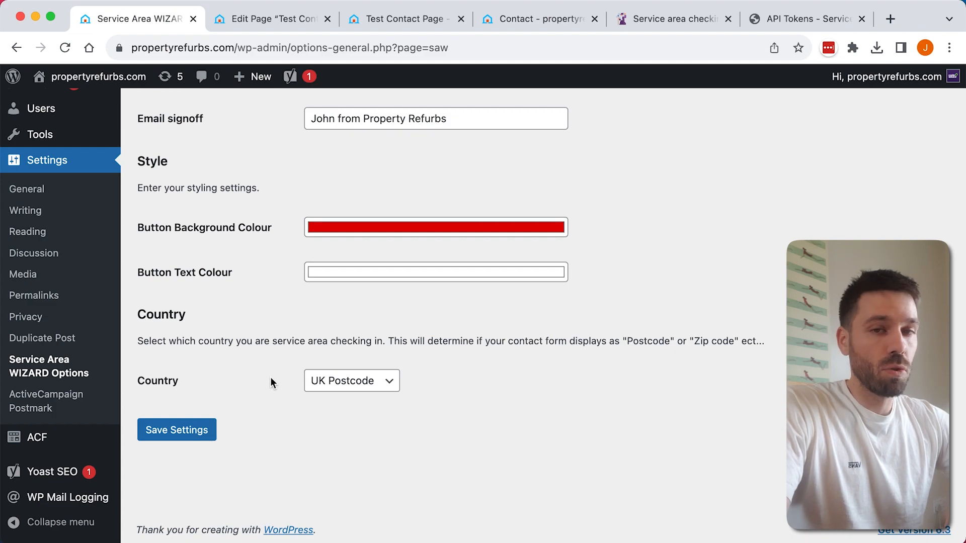
pyautogui.click(350, 381)
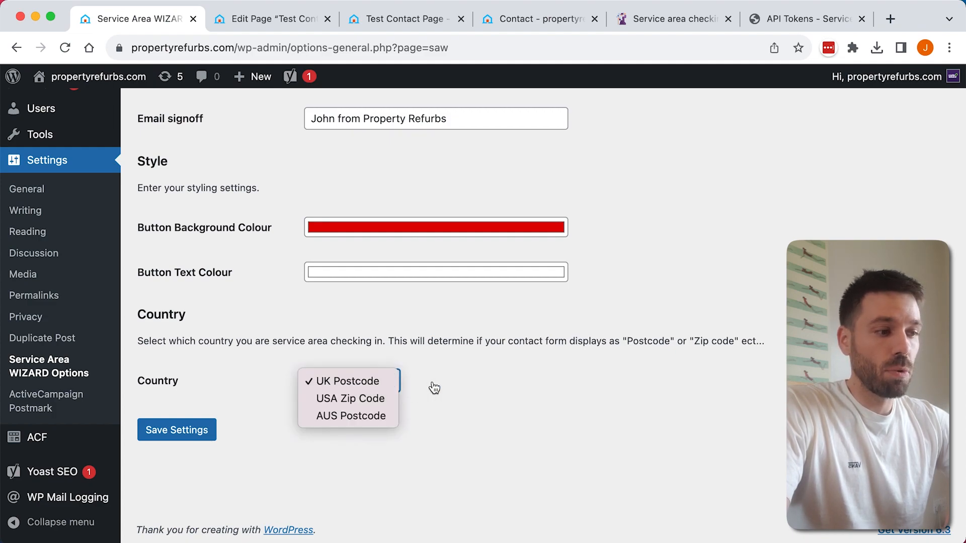
pyautogui.click(345, 381)
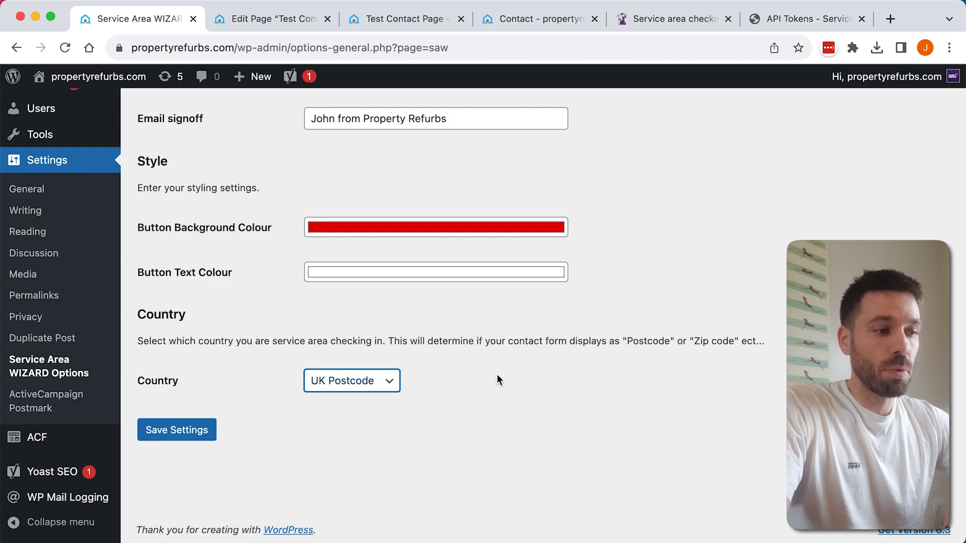
pyautogui.click(177, 429)
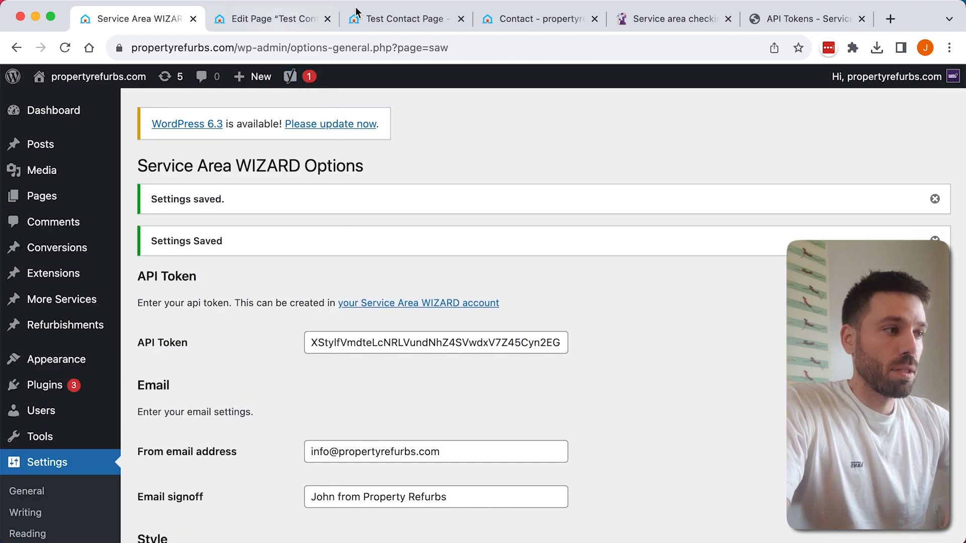
# Copy the [saw_contact_form] shortcode from the Service Area Wizard settings page.
pyautogui.click(804, 18)
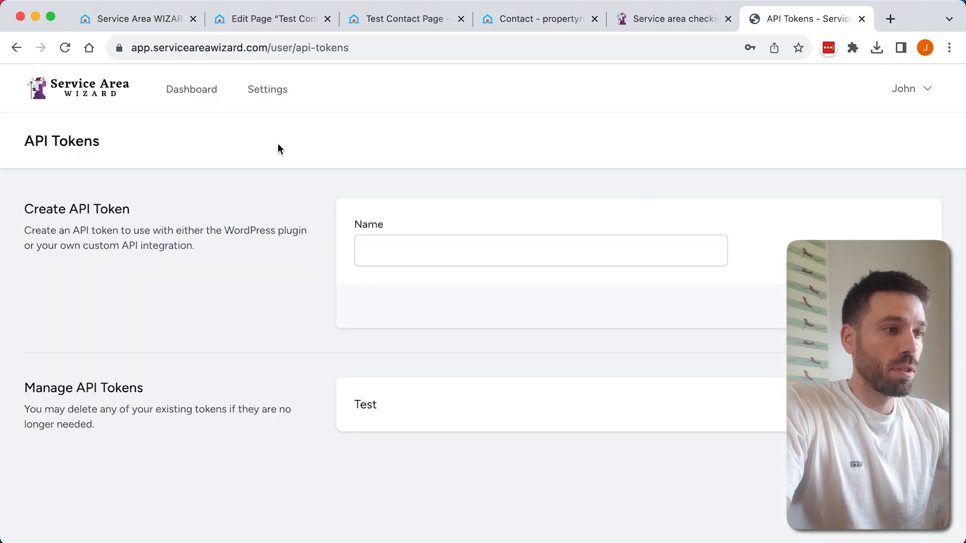
pyautogui.click(268, 89)
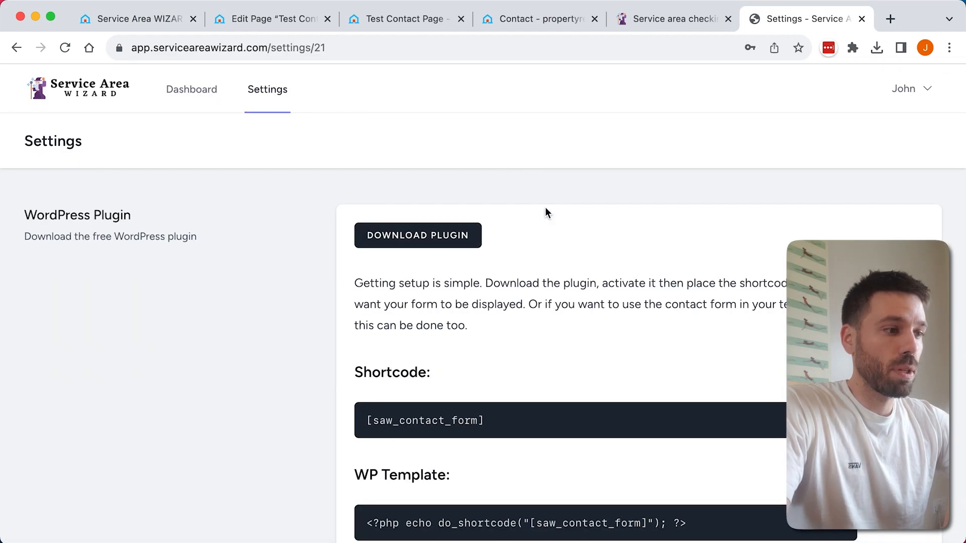
pyautogui.scroll(-3)
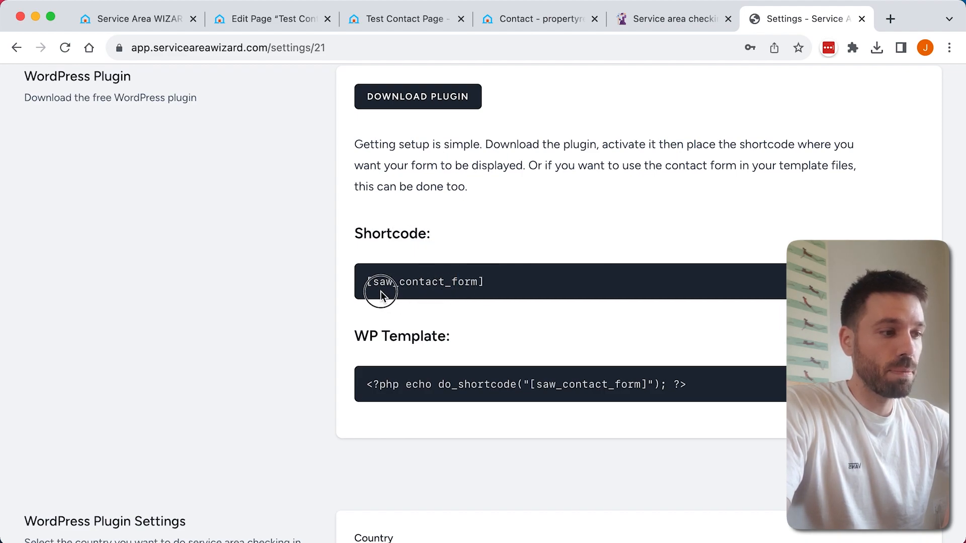
pyautogui.rightClick(379, 291)
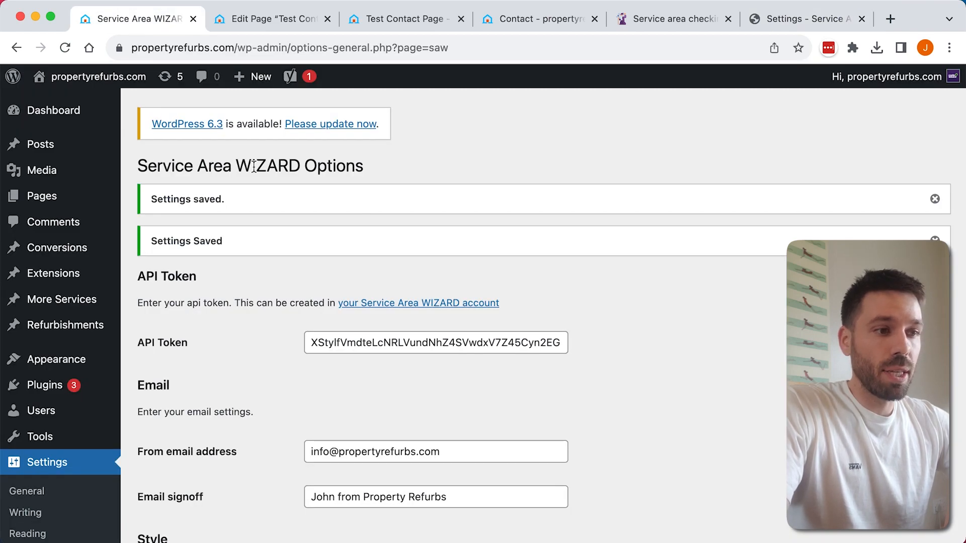
pyautogui.moveTo(251, 19)
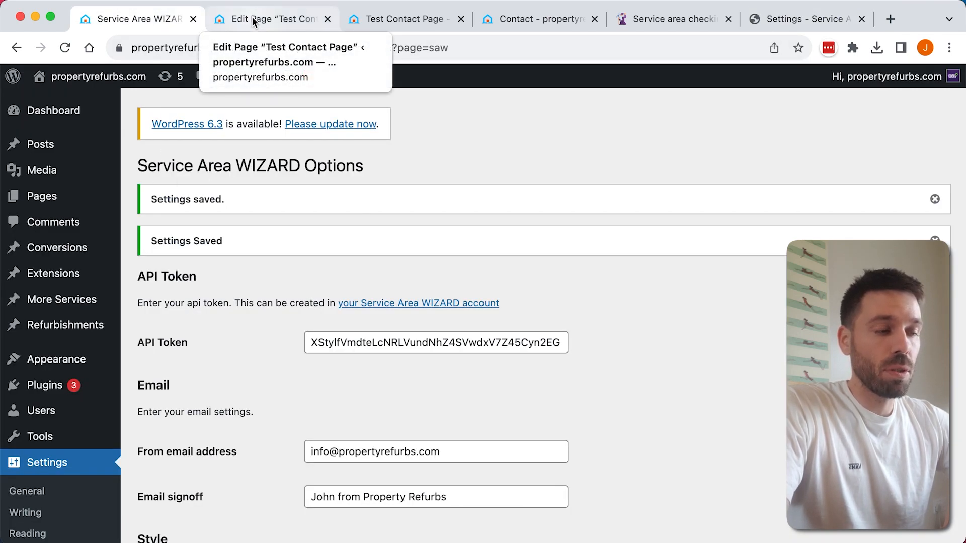
# Put the [saw_contact_form] shortcode in Test Contact Page, update it and view it live.
pyautogui.click(268, 18)
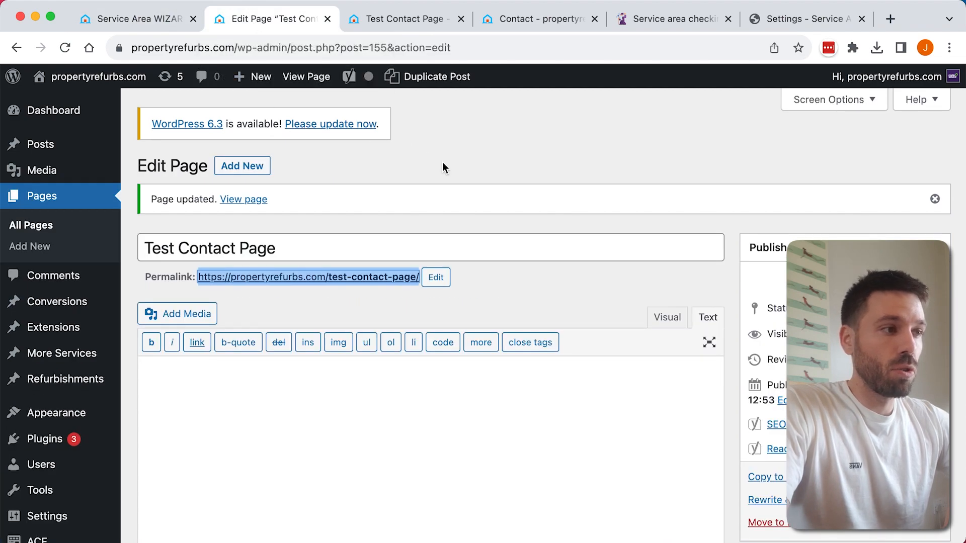
pyautogui.click(403, 18)
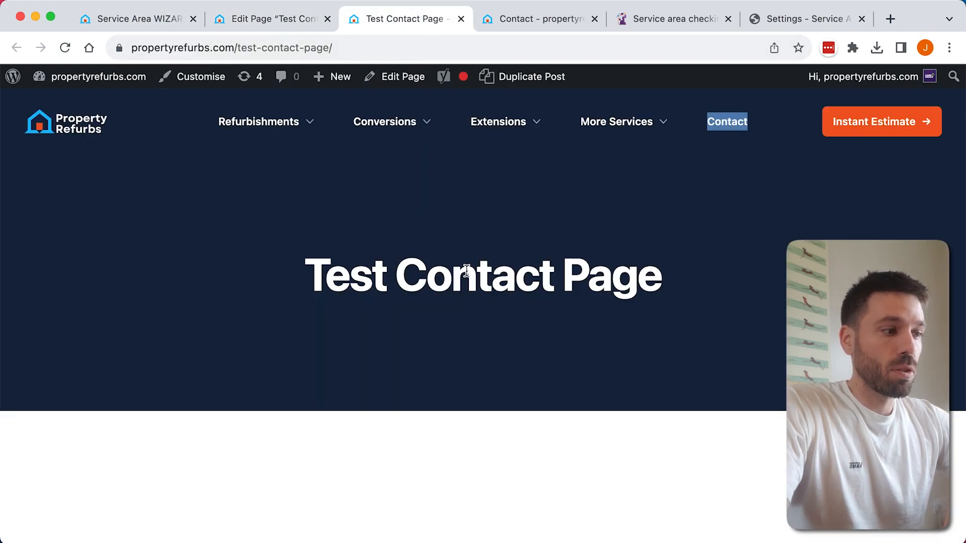
pyautogui.scroll(-3)
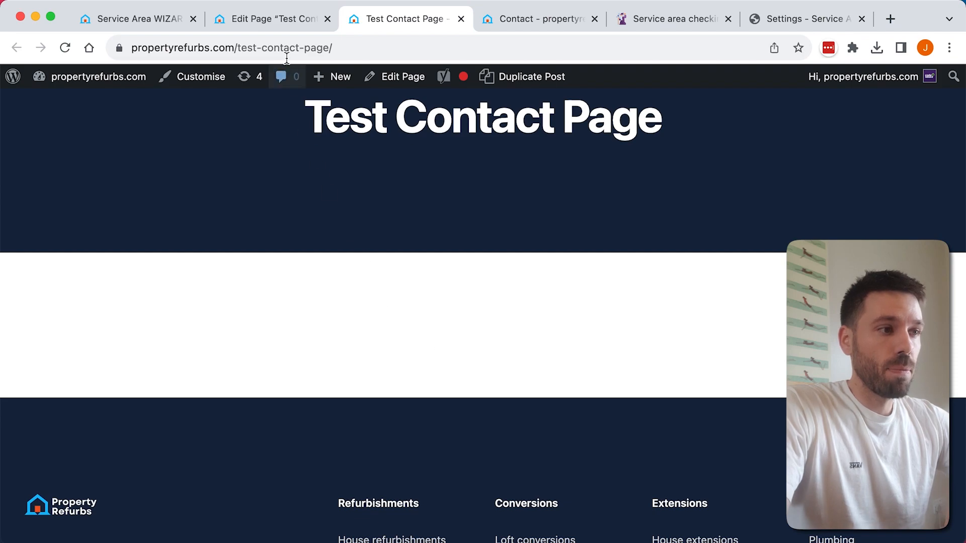
pyautogui.click(276, 18)
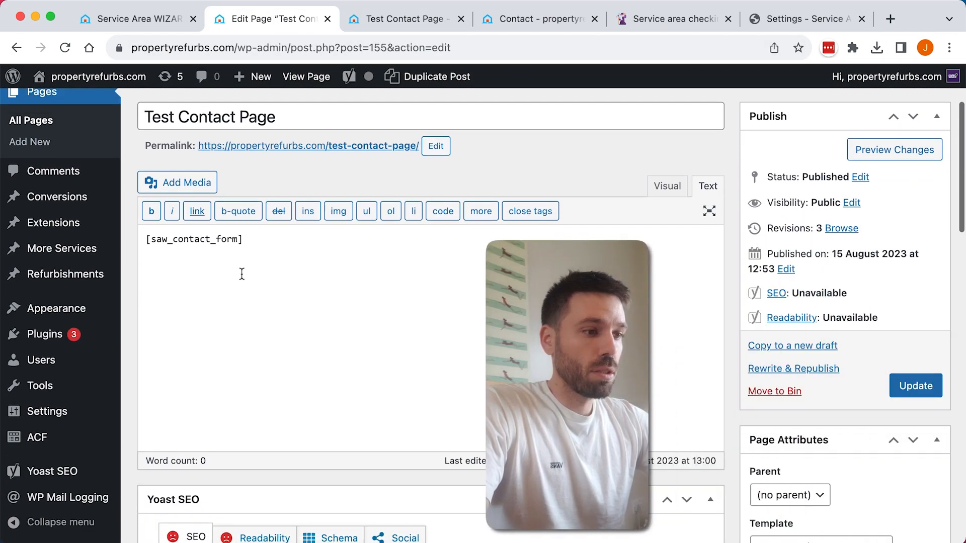
pyautogui.click(915, 386)
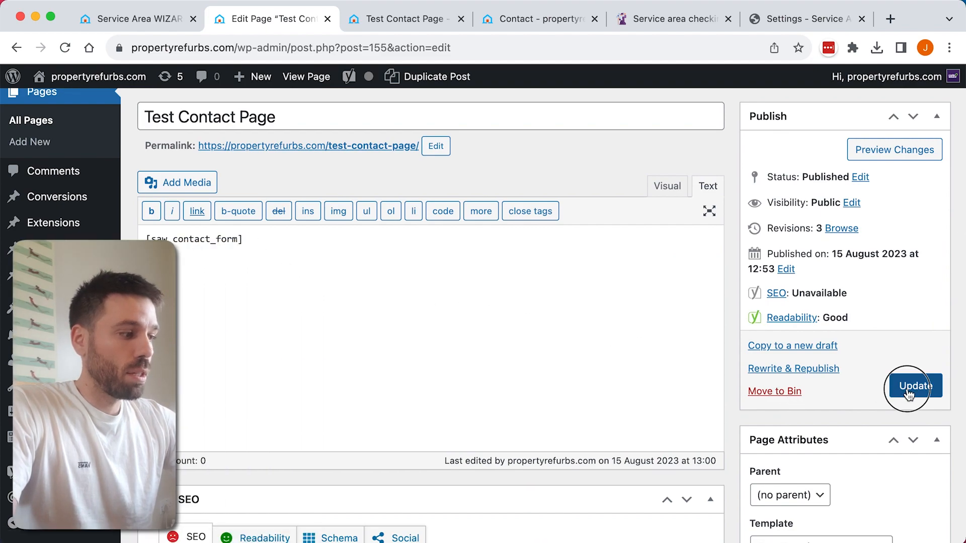
pyautogui.click(915, 387)
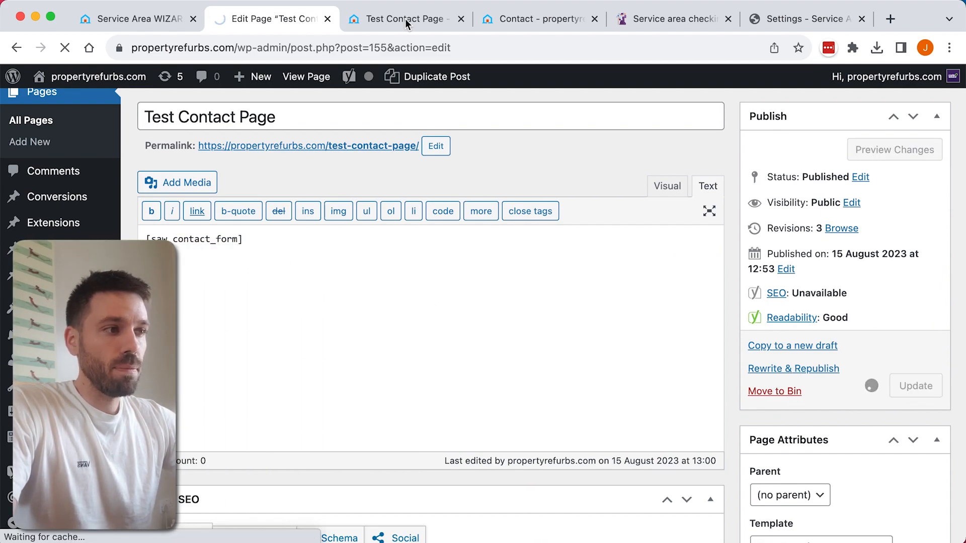
# Reload the test page and submit the empty form to check the validation errors.
pyautogui.click(404, 19)
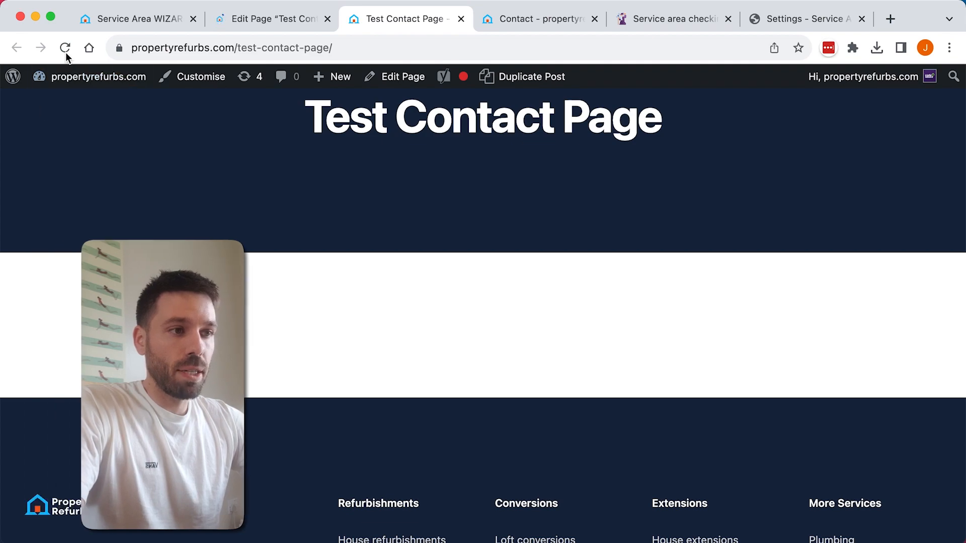
pyautogui.scroll(-3)
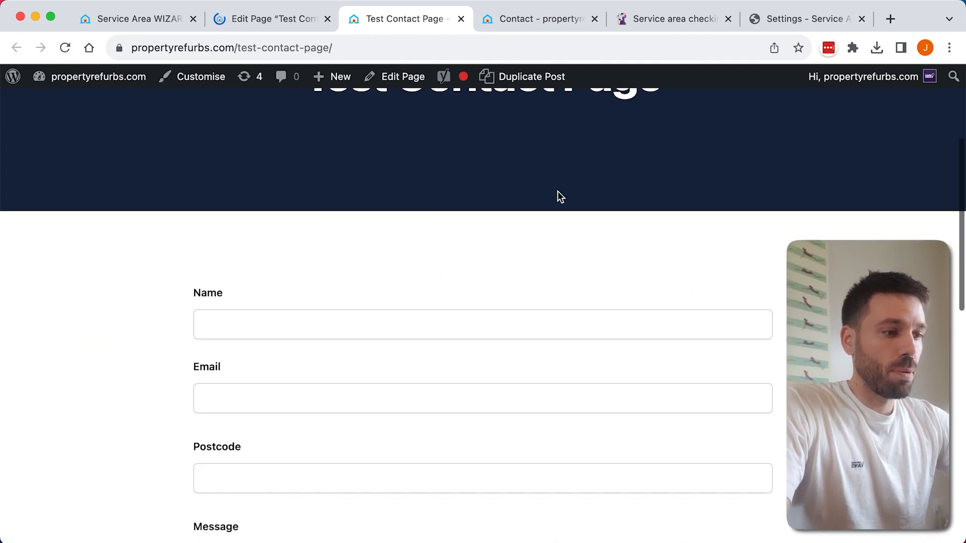
pyautogui.scroll(-3)
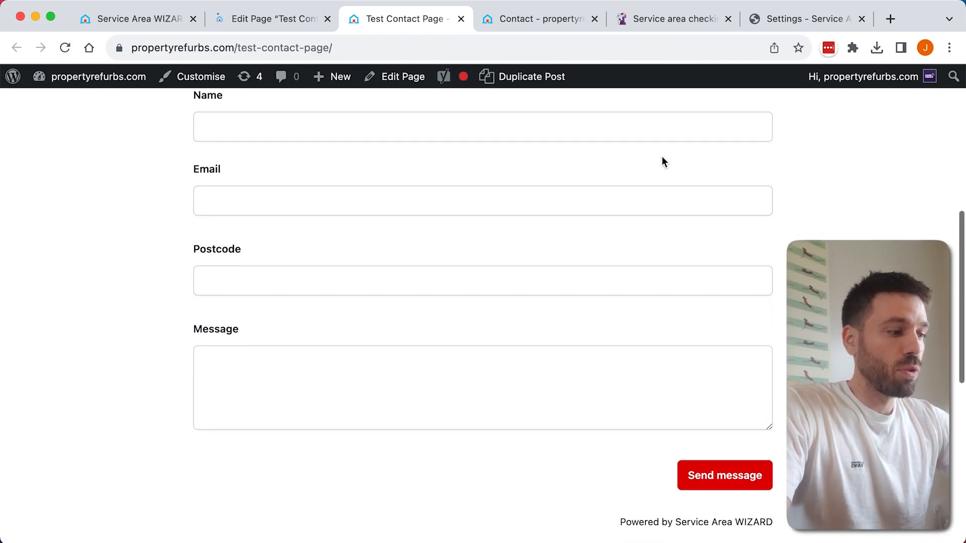
pyautogui.click(727, 475)
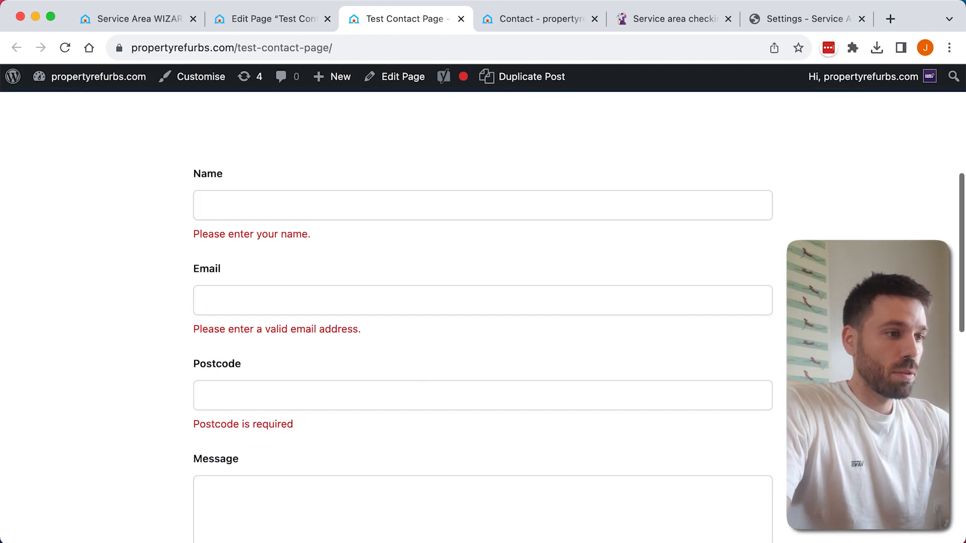
# Send a test enquiry with name Jon, email, postcode and message, getting the thank-you confirmation.
pyautogui.write('Jon')
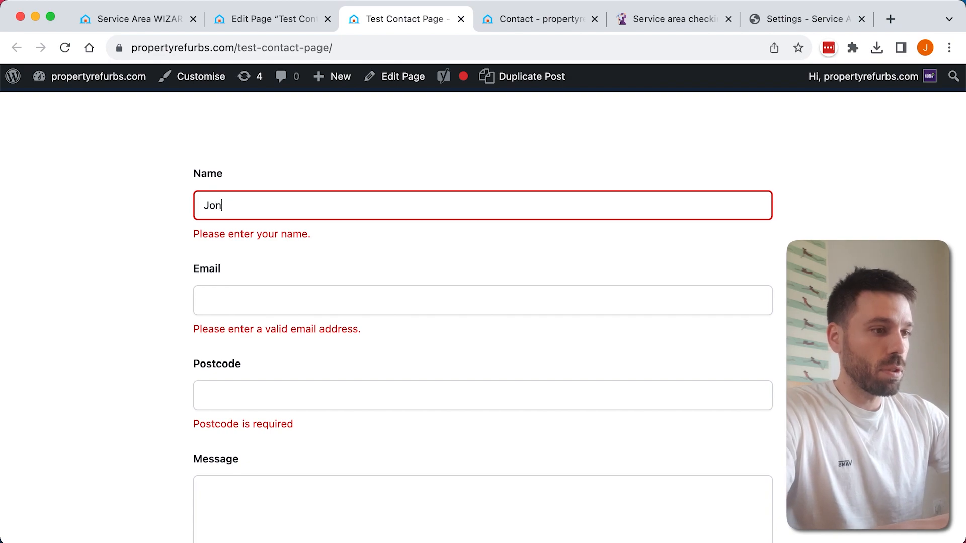
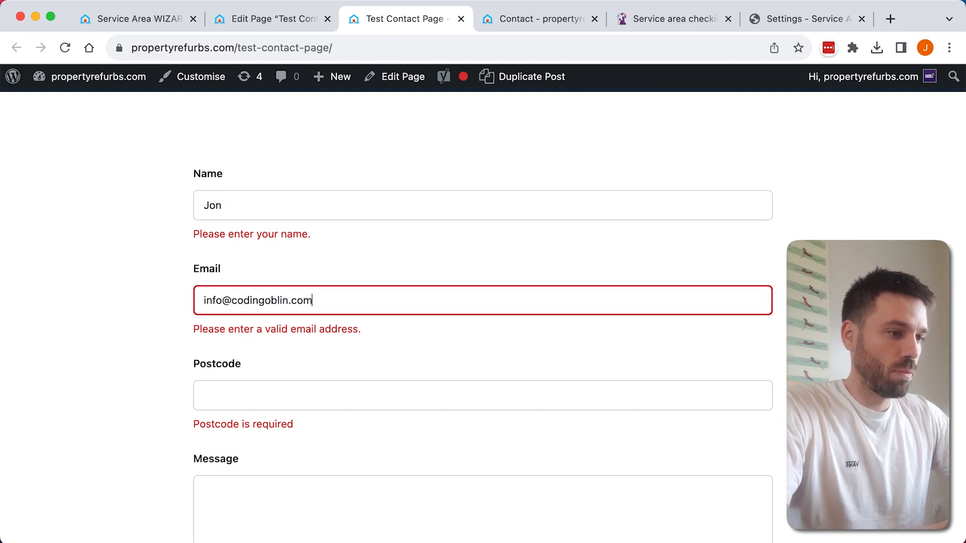
pyautogui.write('cr04sj')
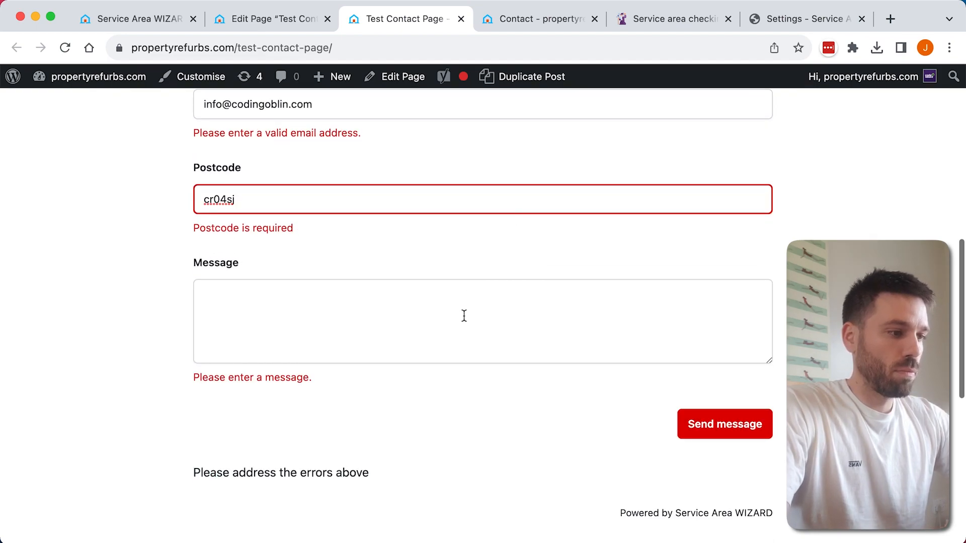
pyautogui.write('My messa')
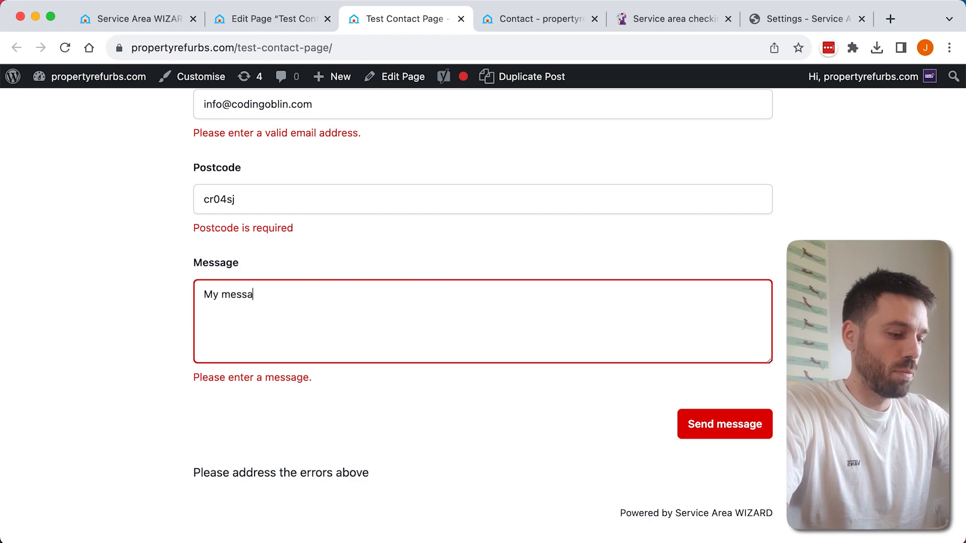
pyautogui.click(724, 424)
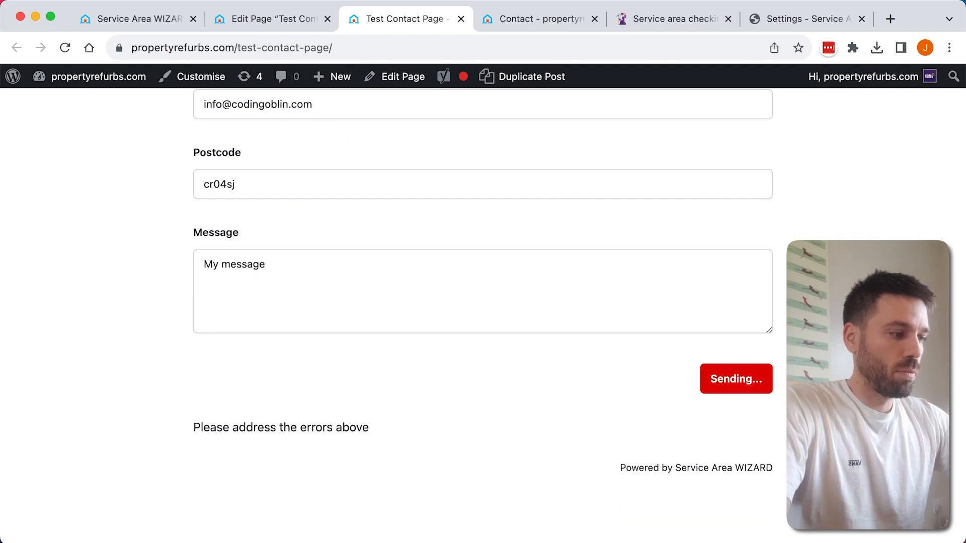
pyautogui.click(736, 379)
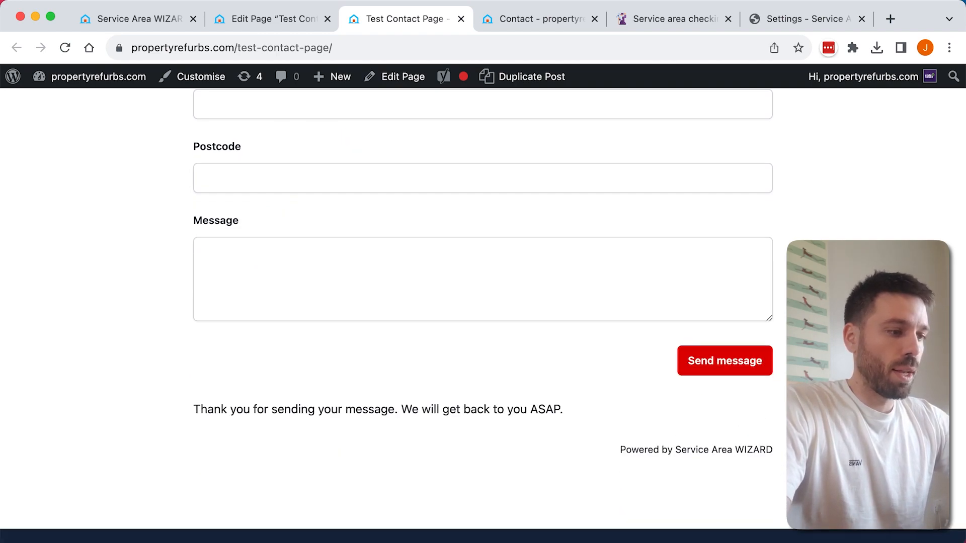
pyautogui.click(542, 18)
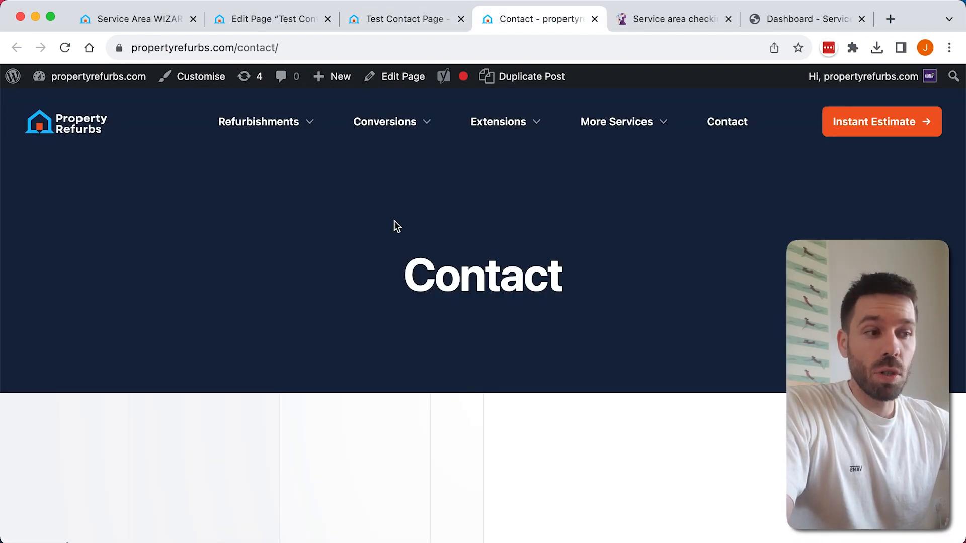
# Open WP Mail Logging to see the two emails from the test enquiry.
pyautogui.scroll(-3)
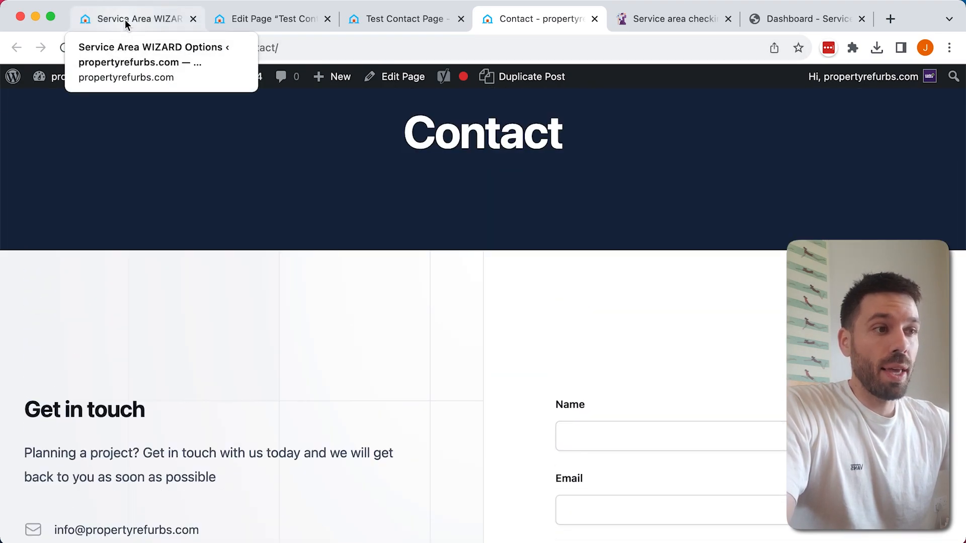
pyautogui.click(136, 19)
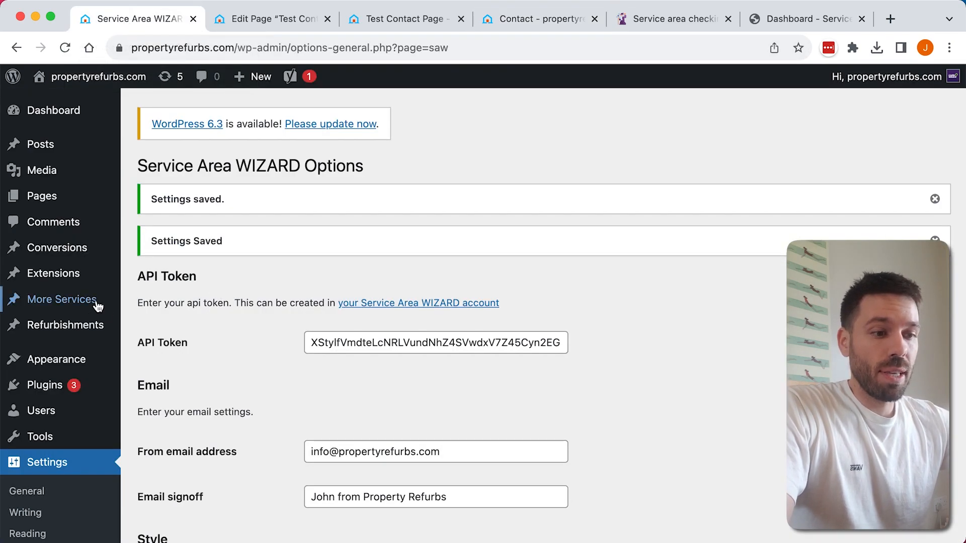
pyautogui.scroll(-3)
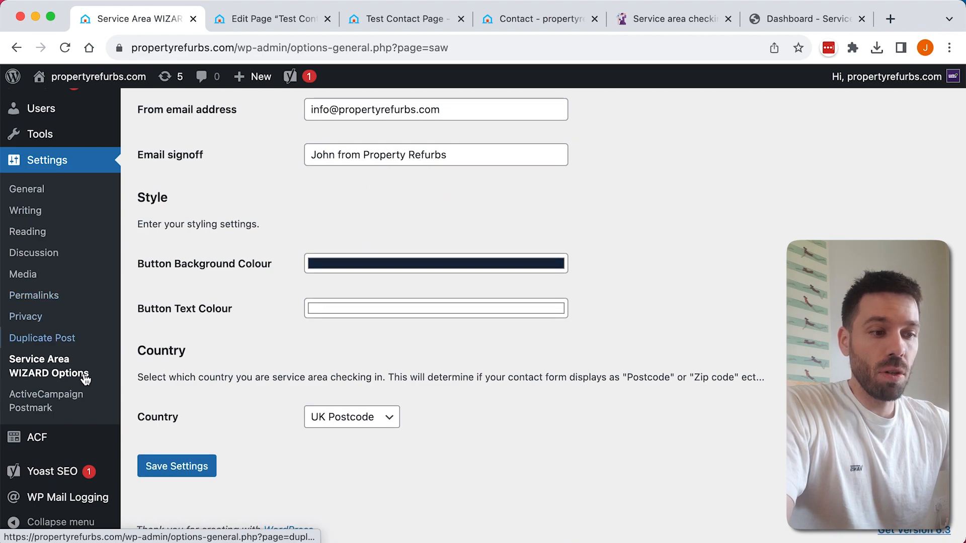
pyautogui.click(67, 497)
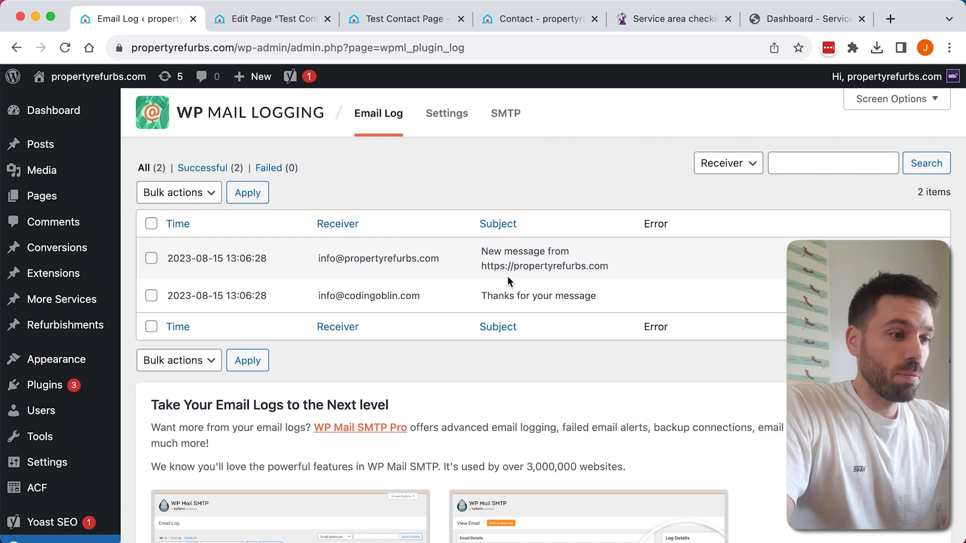
# Read the site notification email with the lead's distance from the base postcode, then close it.
pyautogui.click(525, 259)
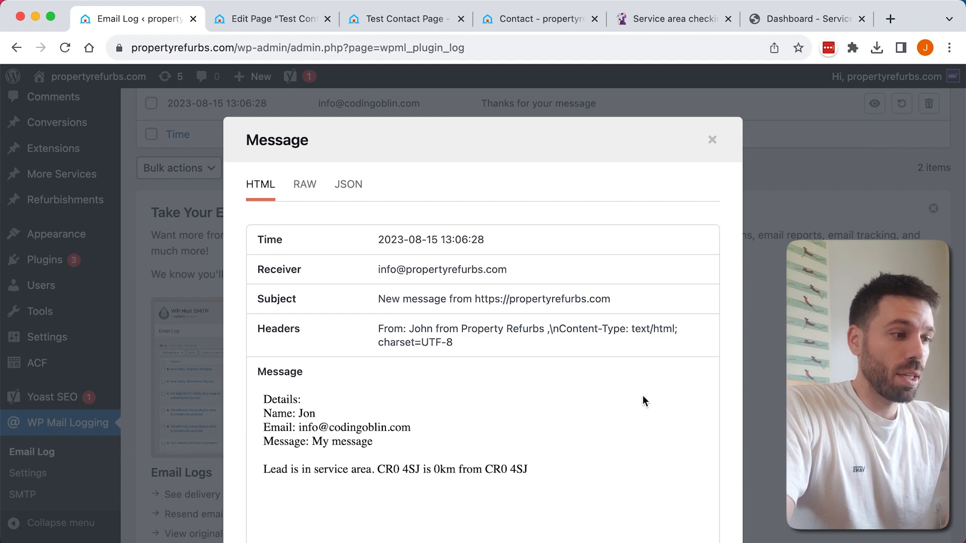
pyautogui.moveTo(322, 407)
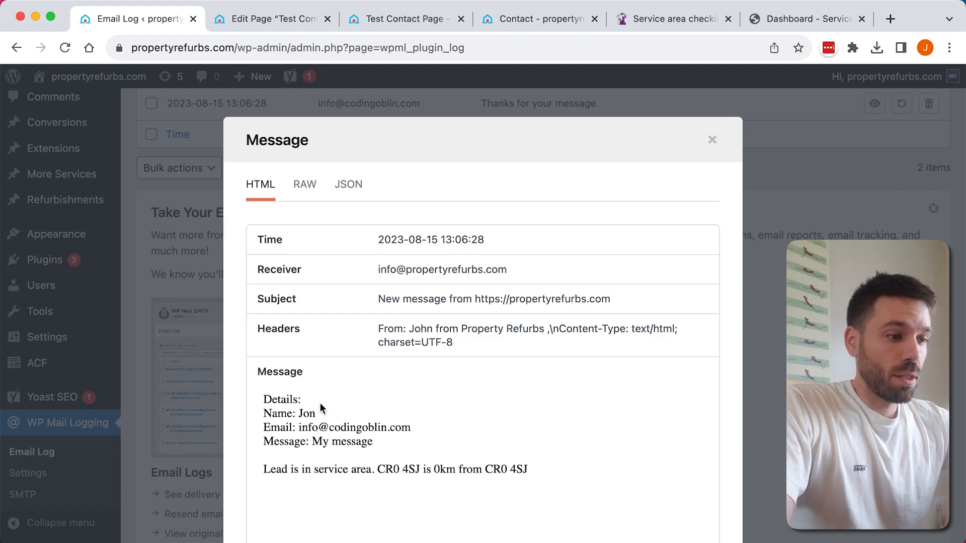
pyautogui.moveTo(431, 436)
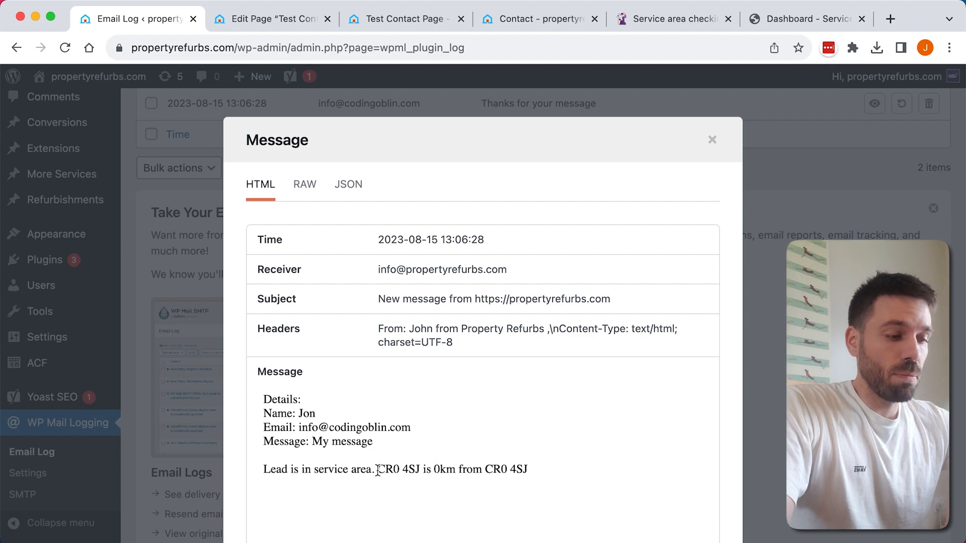
pyautogui.moveTo(546, 475)
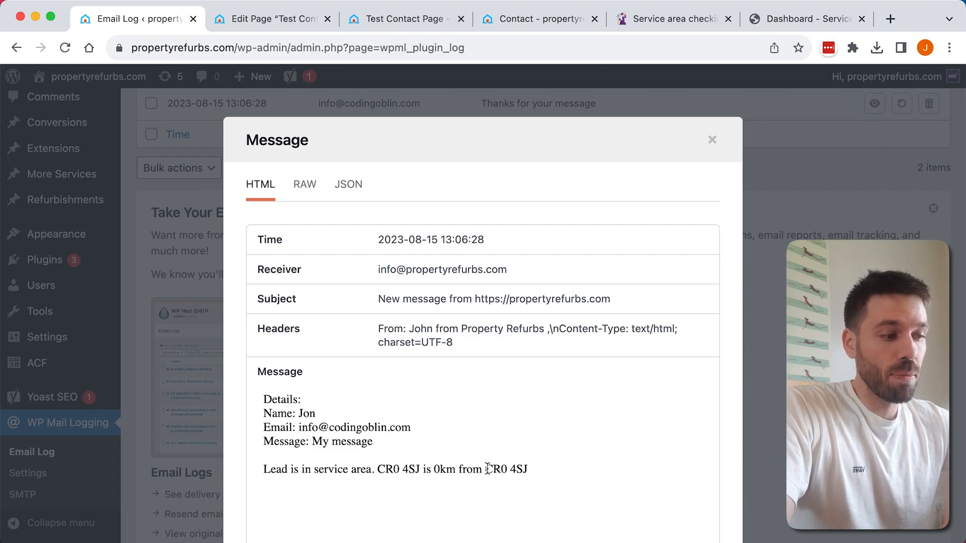
pyautogui.doubleClick(493, 468)
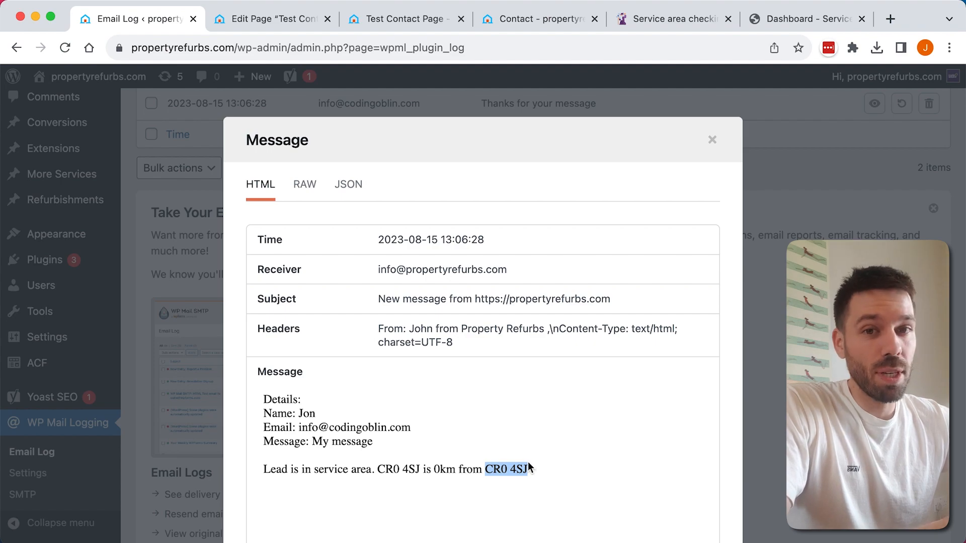
pyautogui.click(713, 139)
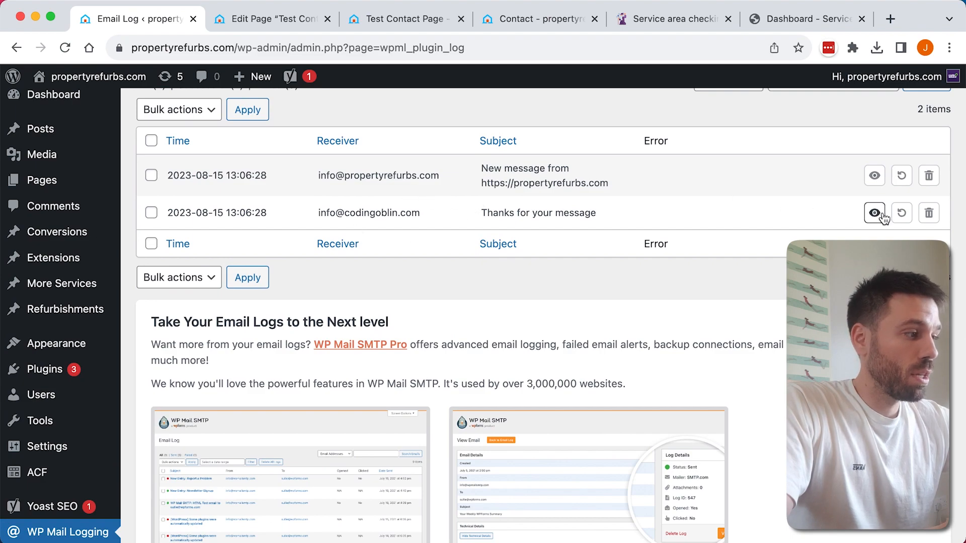
# Read the thank-you email telling the enquirer they are in the service area.
pyautogui.click(873, 212)
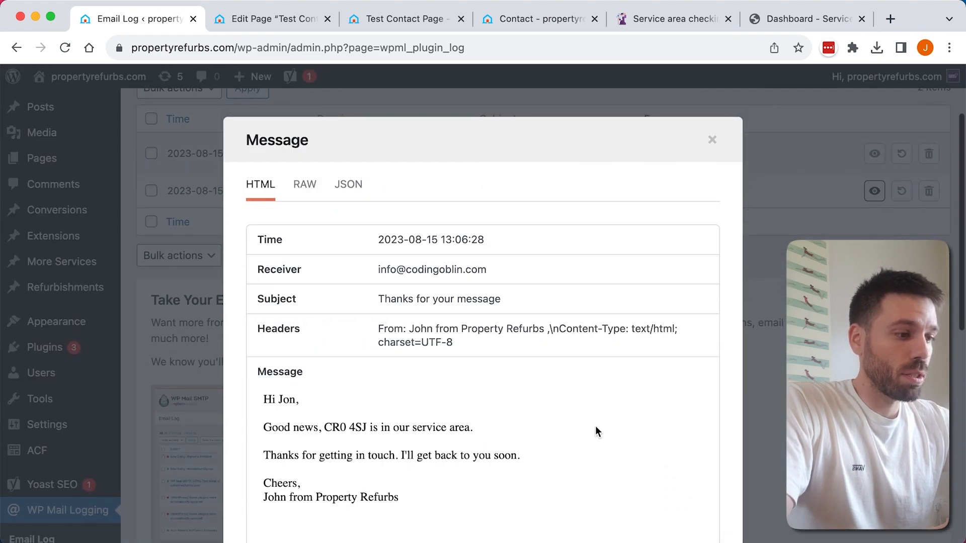
pyautogui.doubleClick(461, 428)
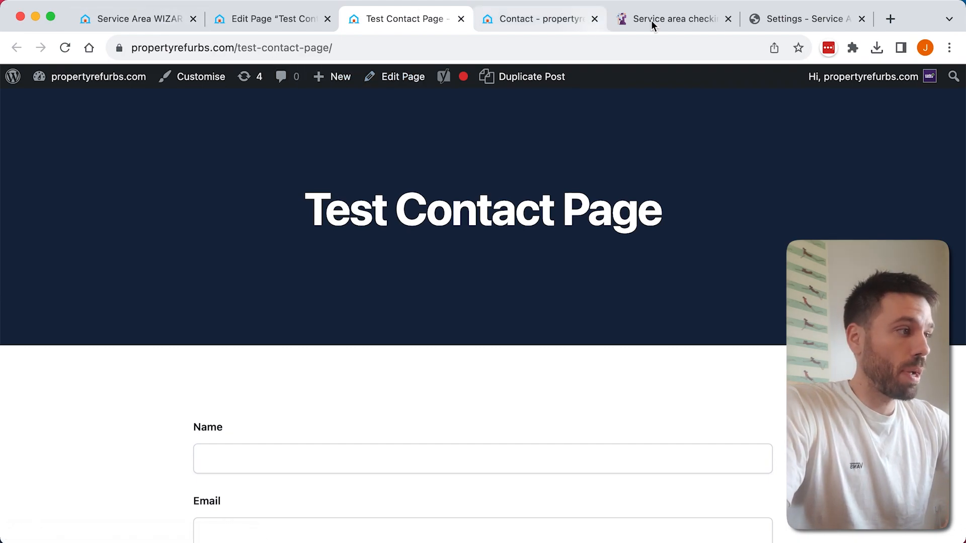
# Copy the WP Template snippet for the contact form from Service Area Wizard settings.
pyautogui.click(806, 18)
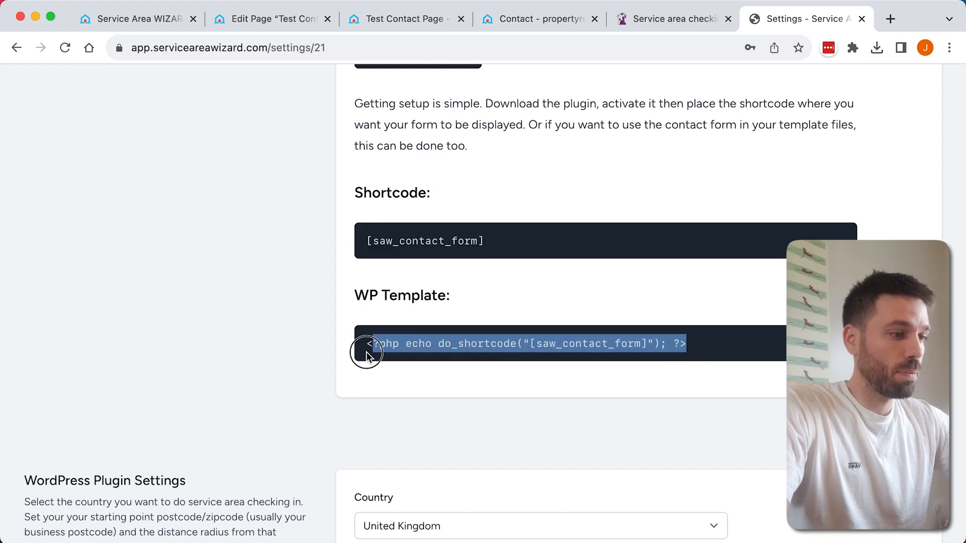
pyautogui.rightClick(367, 353)
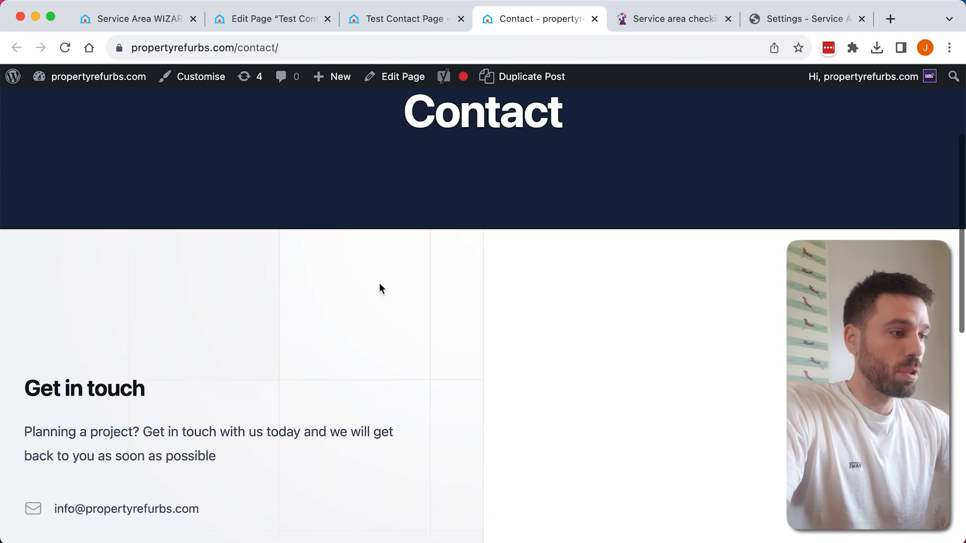
pyautogui.scroll(-3)
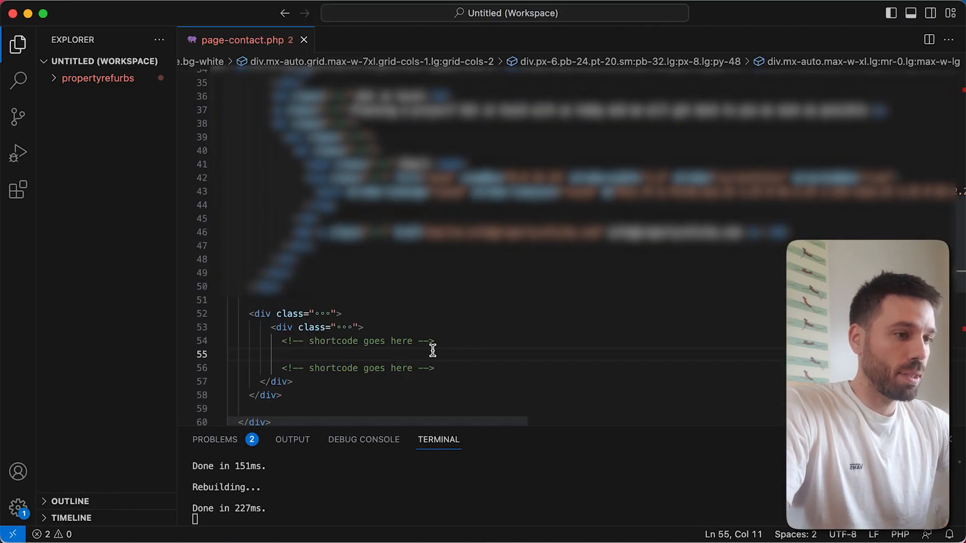
# Paste <?php echo do_shortcode("[saw_contact_form]"); ?> into page-contact.php and check the live Contact page.
pyautogui.write('<?php echo do_shortcode("[saw_contact_form]"); ?>')
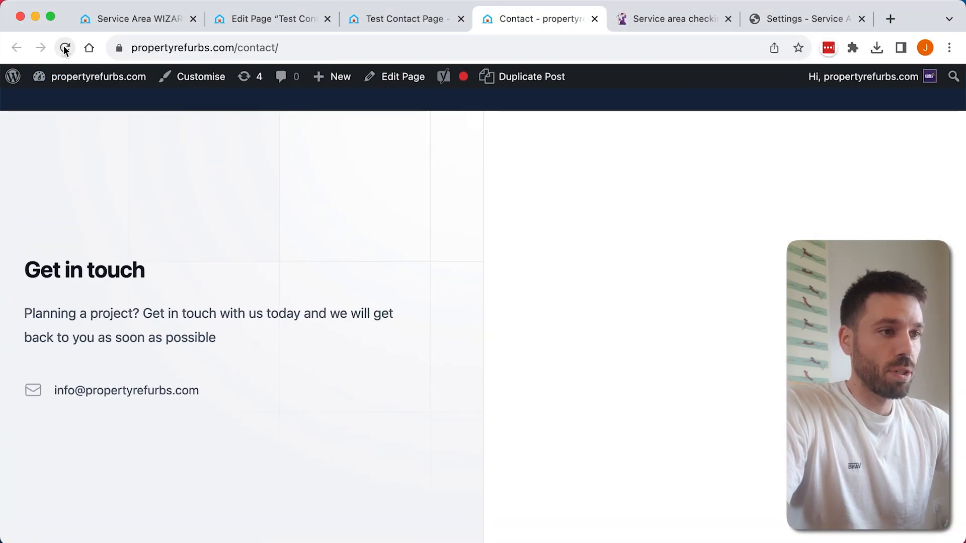
pyautogui.scroll(-3)
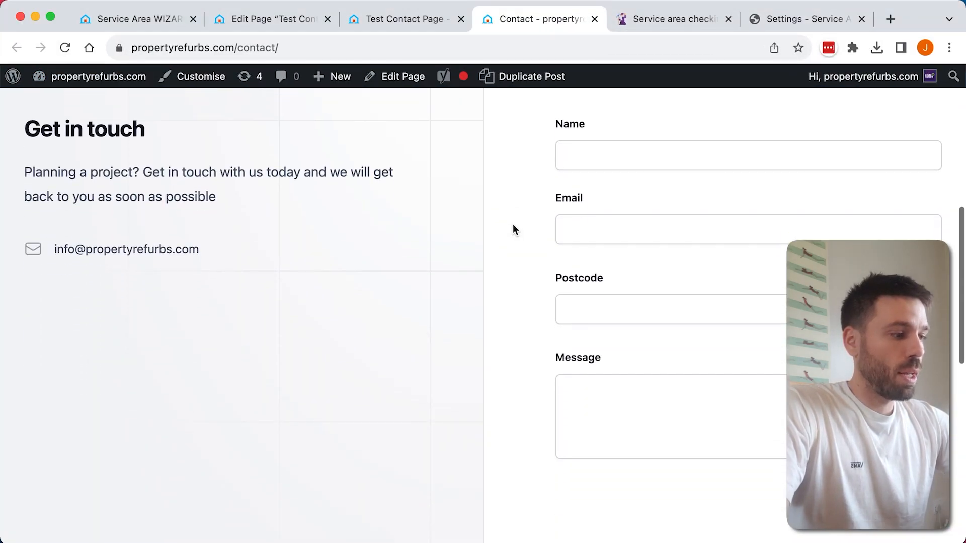
pyautogui.scroll(-3)
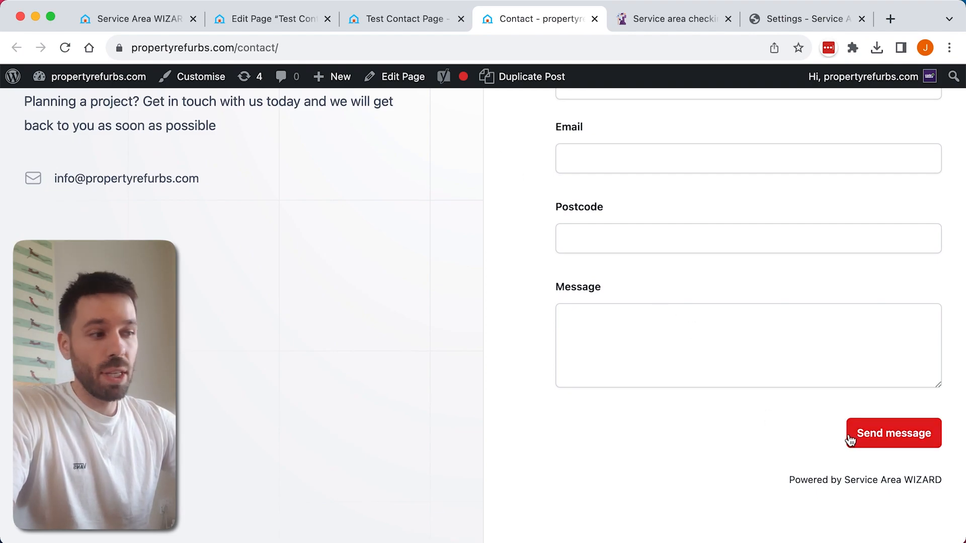
# Inspect the Contact heading and filter styles by 'back' to find background-color rgb(21 38 64).
pyautogui.scroll(3)
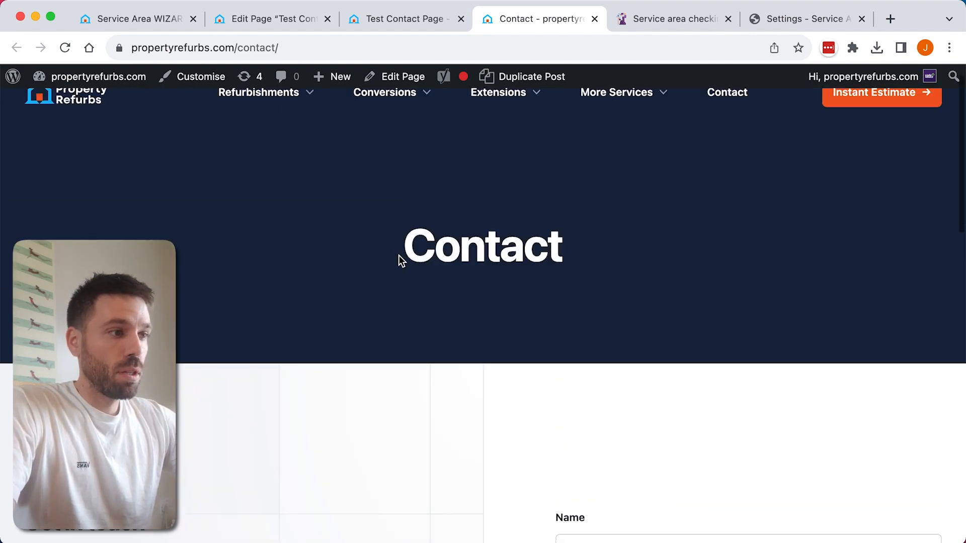
pyautogui.rightClick(401, 260)
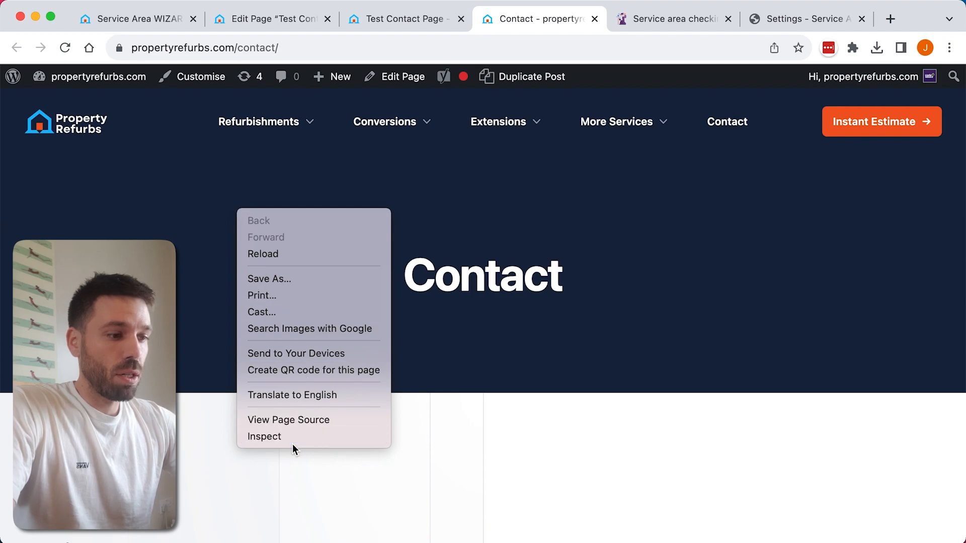
pyautogui.click(169, 197)
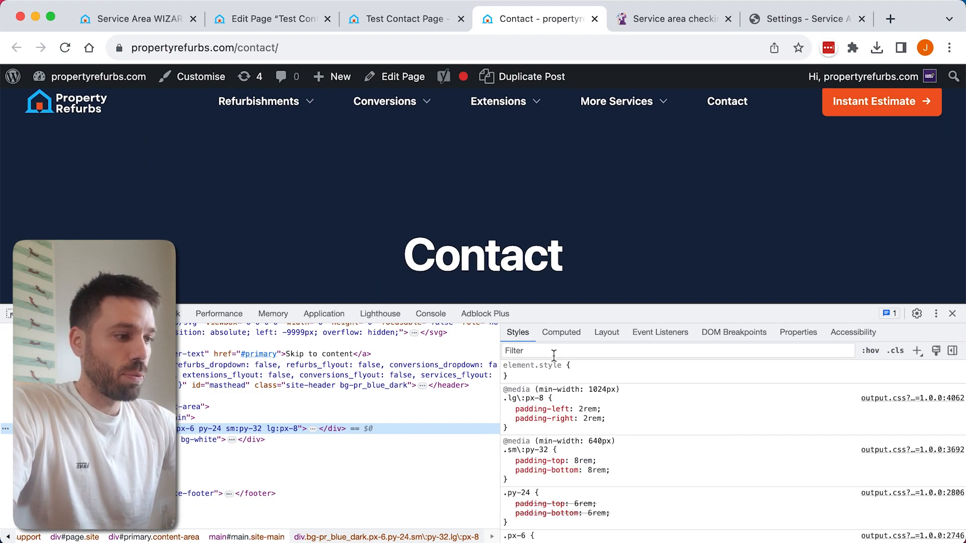
pyautogui.write('back')
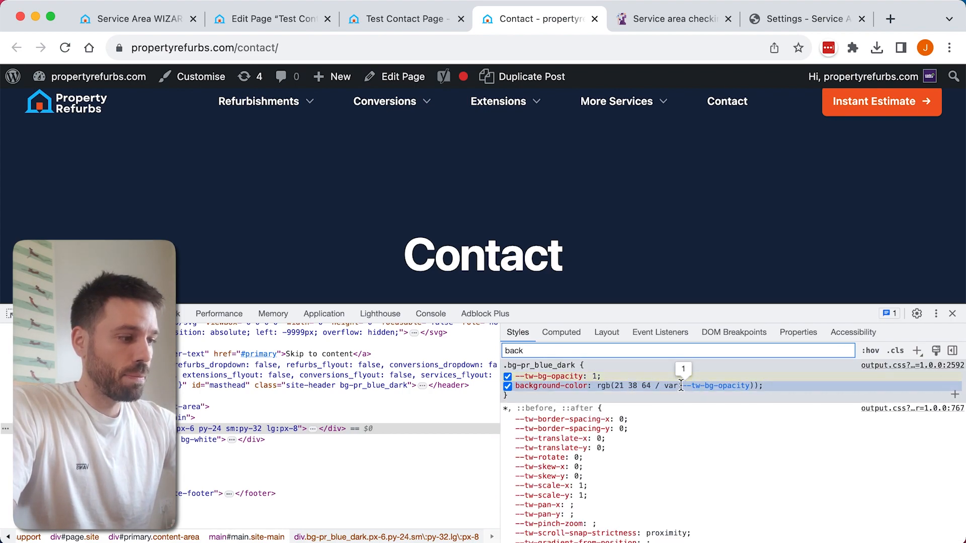
pyautogui.click(649, 386)
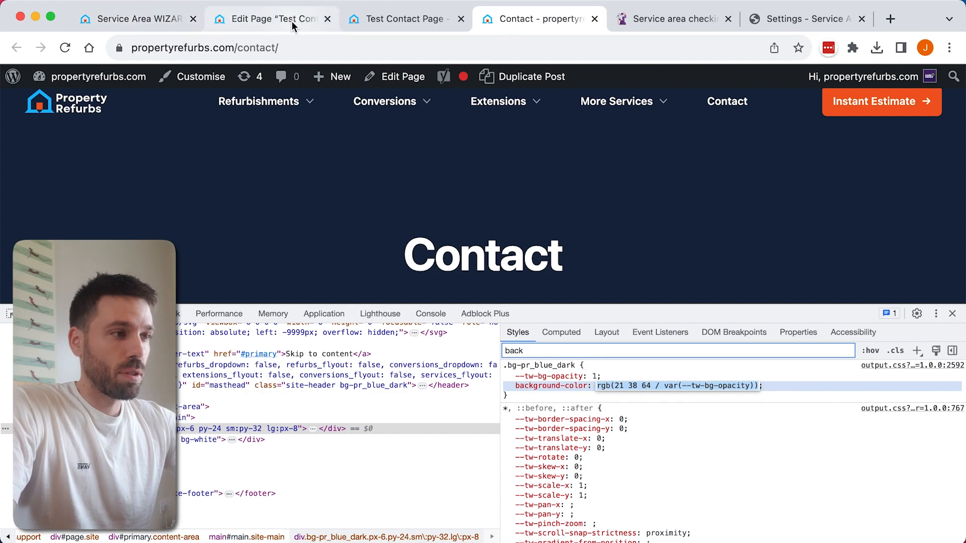
# Set Button Background Colour to RGB 21, 38, 64 and save the plugin settings.
pyautogui.click(136, 18)
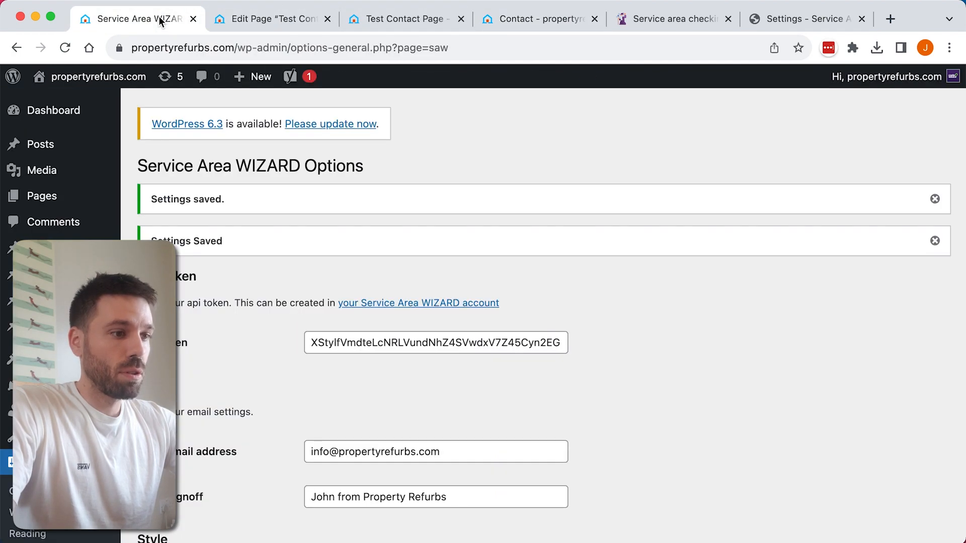
pyautogui.scroll(-3)
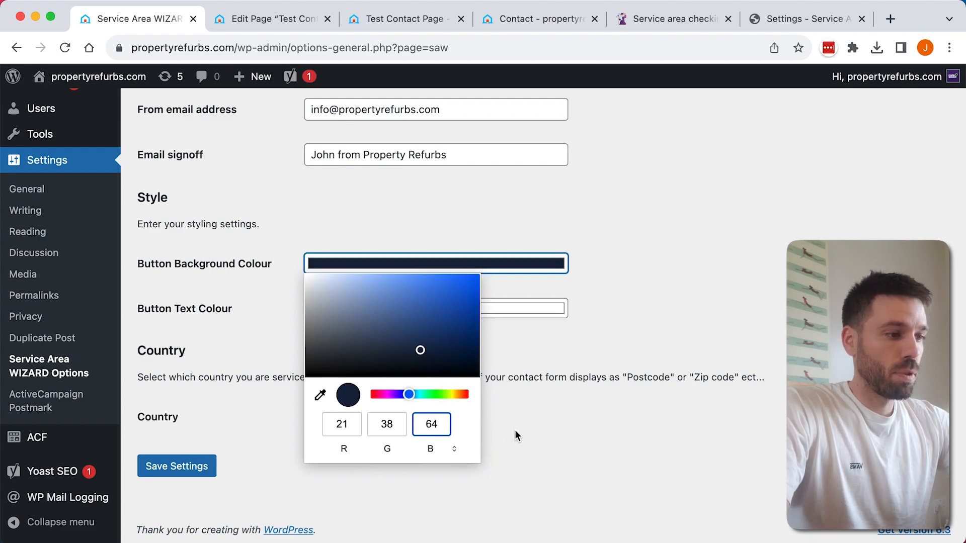
pyautogui.click(176, 466)
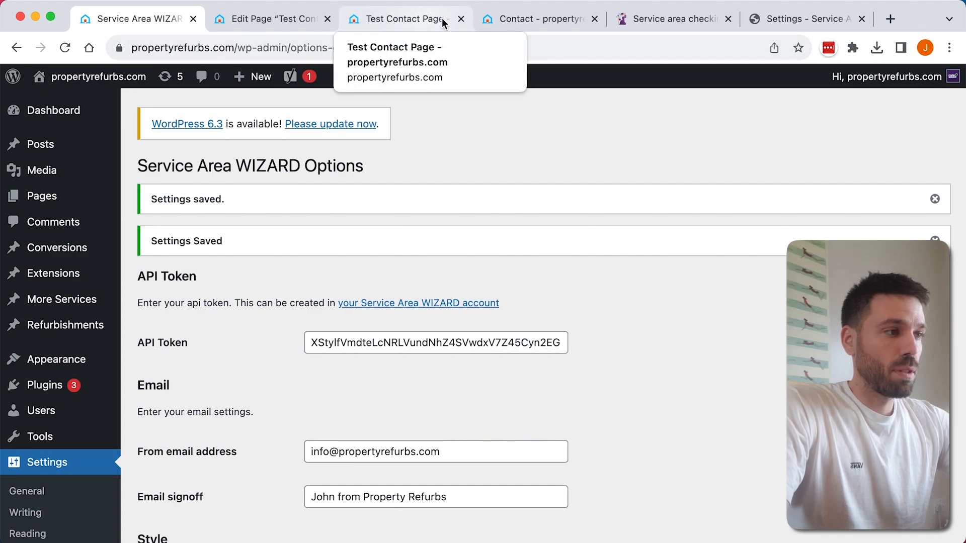
# Reload the live Contact page to confirm the dark navy Send message button.
pyautogui.click(537, 19)
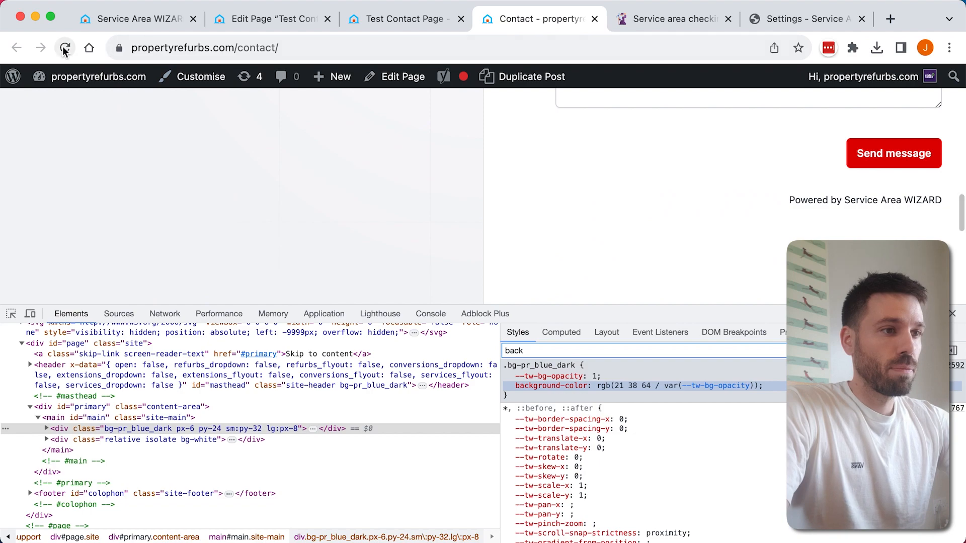
pyautogui.click(64, 47)
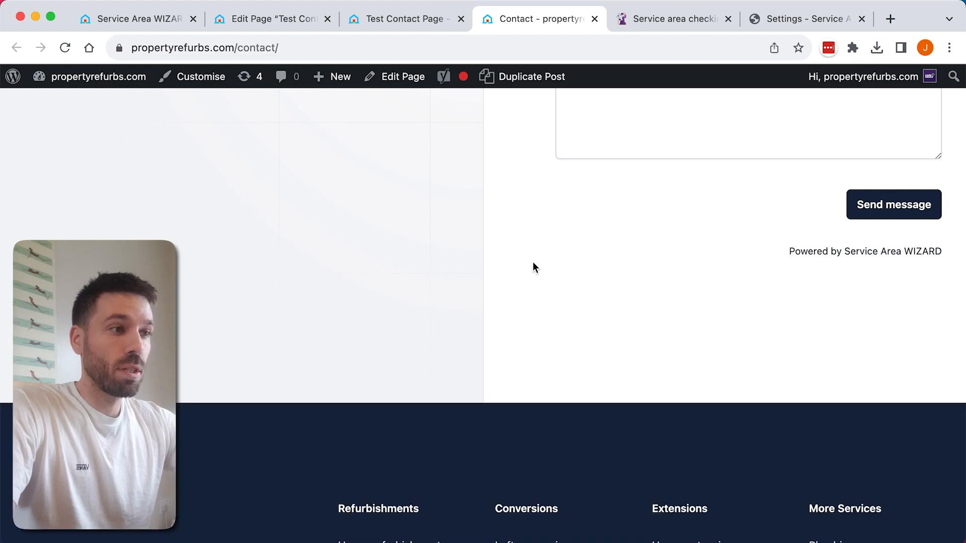
pyautogui.scroll(3)
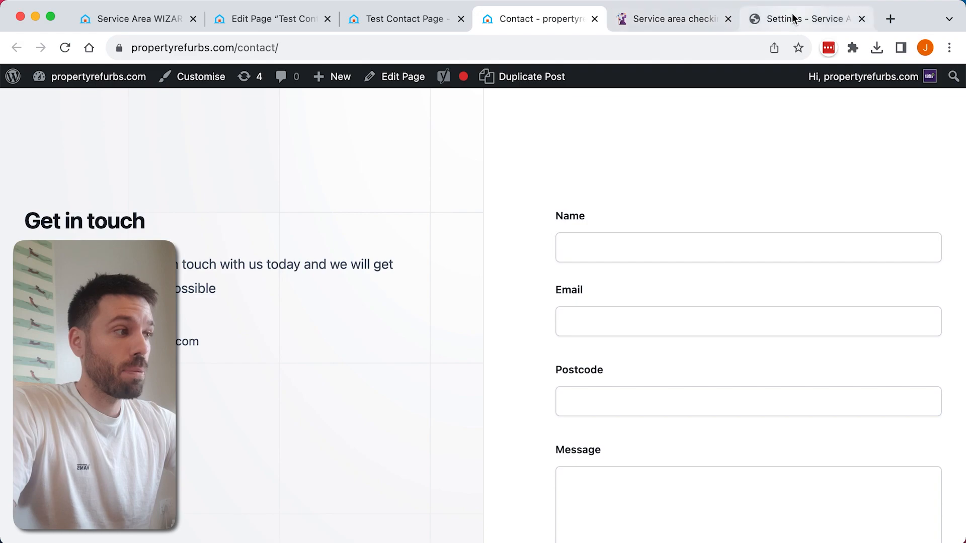
# Review the settings with shortcode, postcode CR0 4SJ, 50 km radius, keeping United Kingdom as country.
pyautogui.click(805, 18)
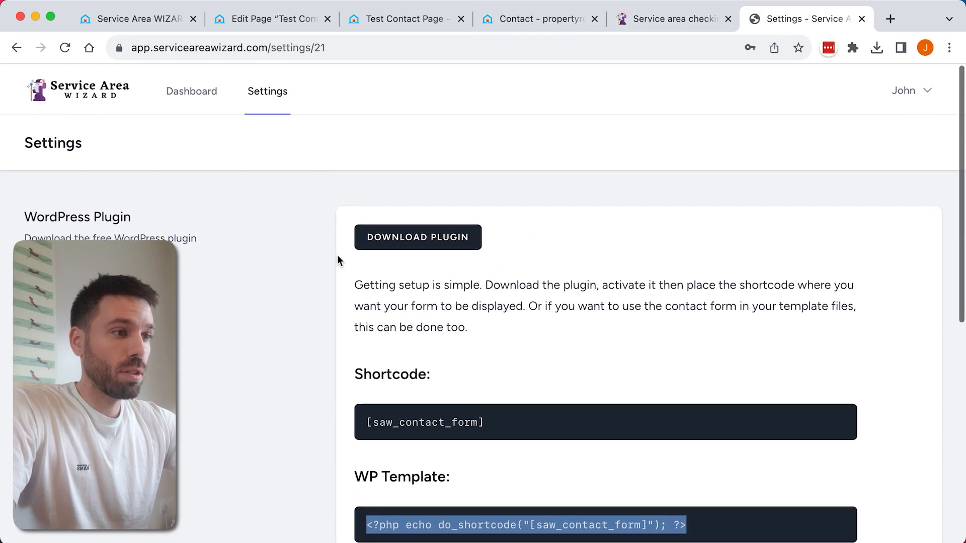
pyautogui.scroll(-3)
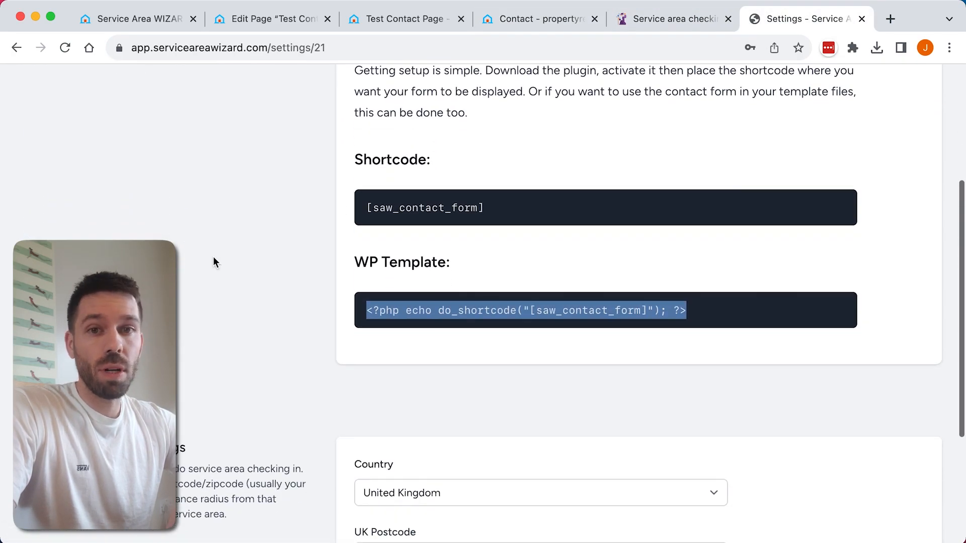
pyautogui.scroll(-3)
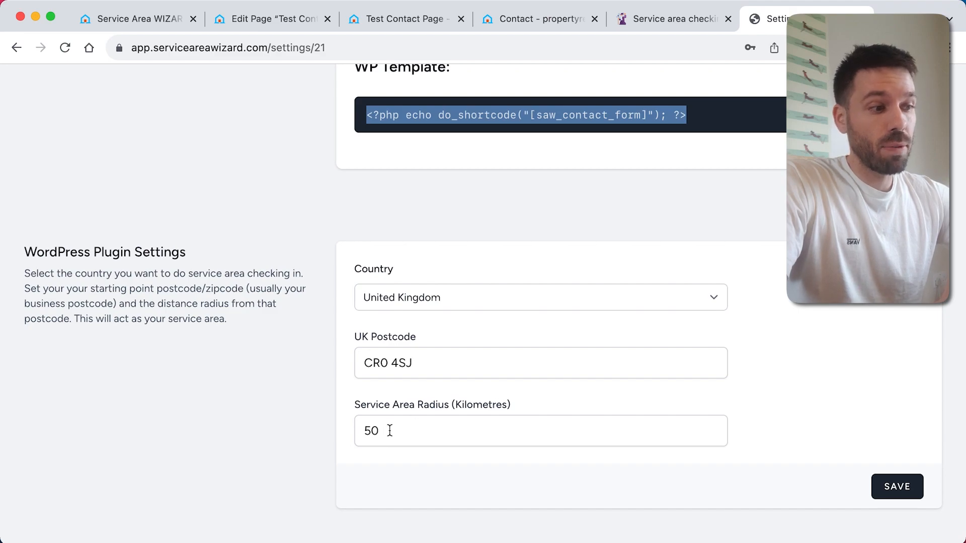
pyautogui.click(539, 296)
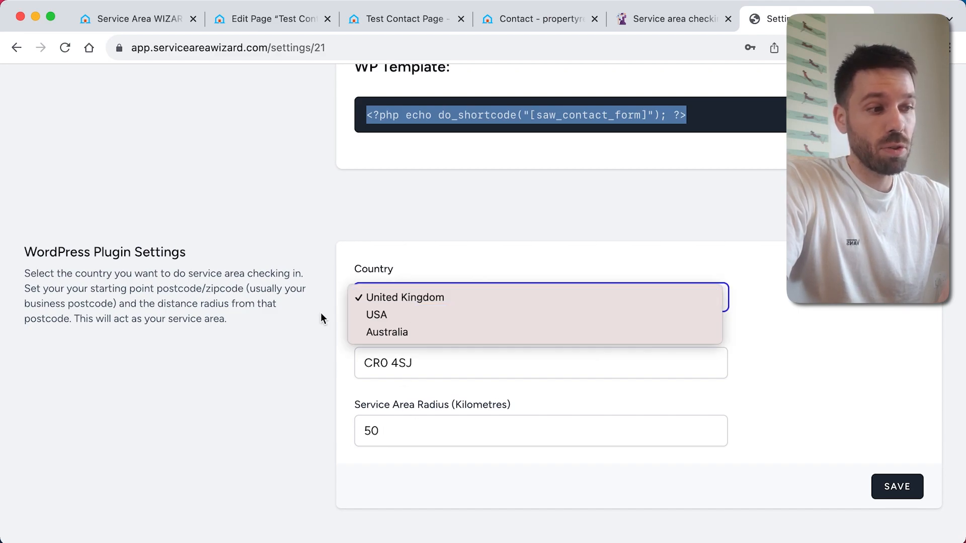
pyautogui.click(404, 297)
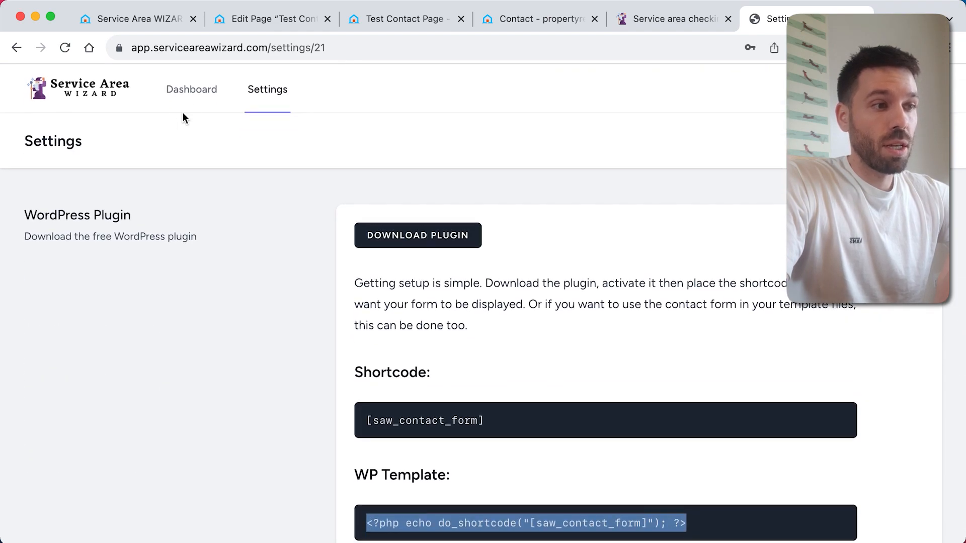
pyautogui.moveTo(193, 94)
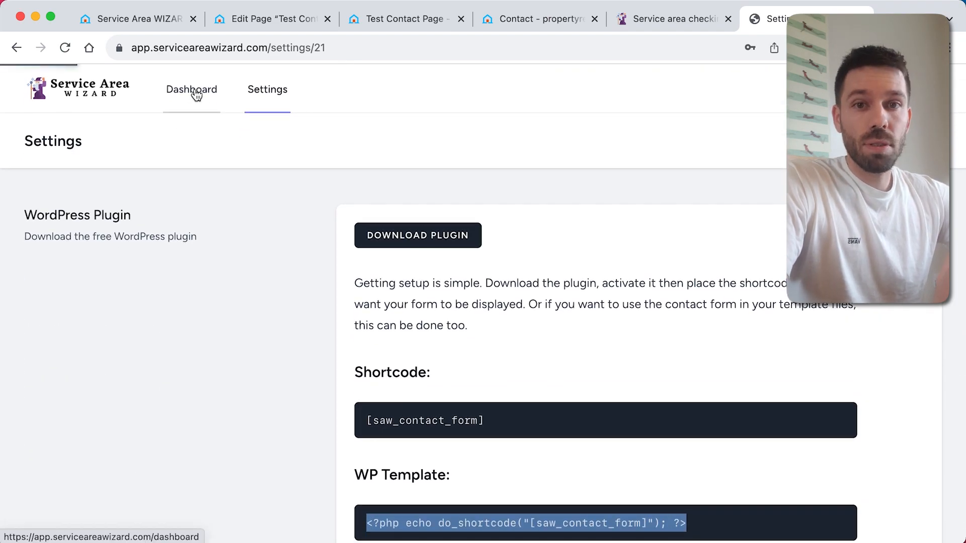
# On the dashboard, agree to marketing emails and subscribe to unlock +25 checks per hour.
pyautogui.click(191, 89)
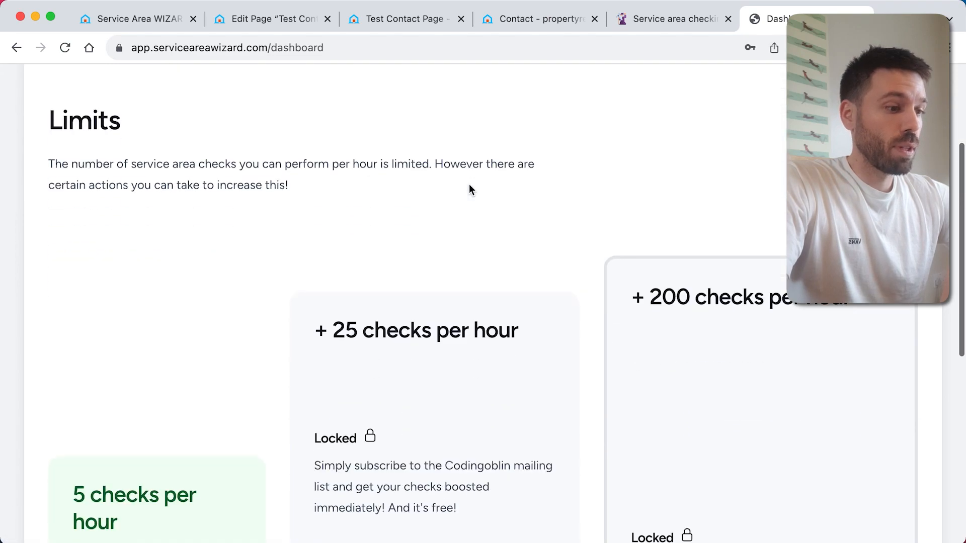
pyautogui.scroll(-3)
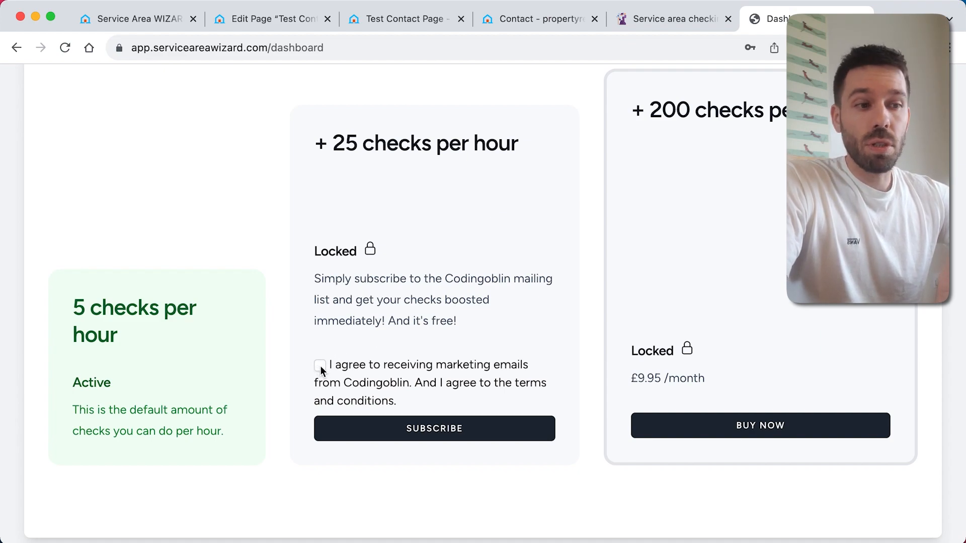
pyautogui.click(320, 366)
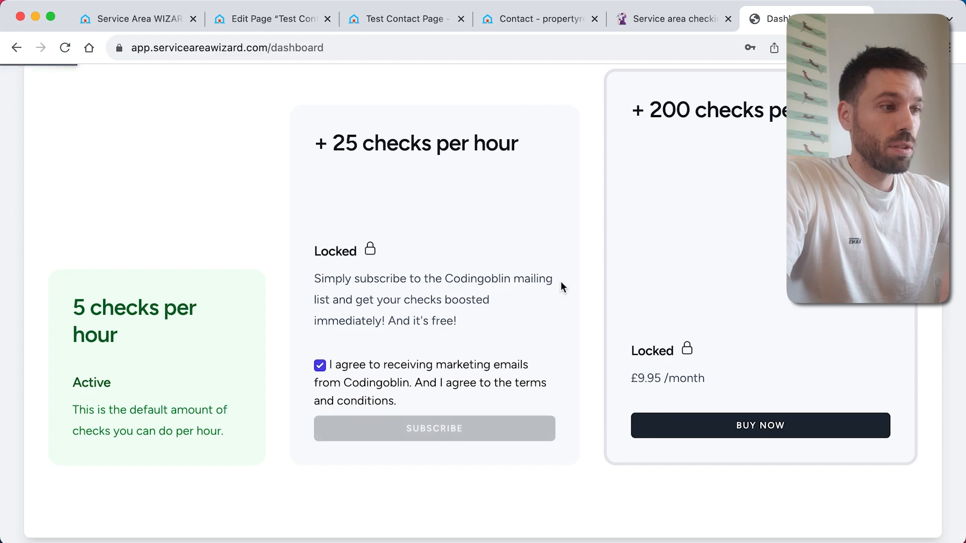
pyautogui.click(435, 429)
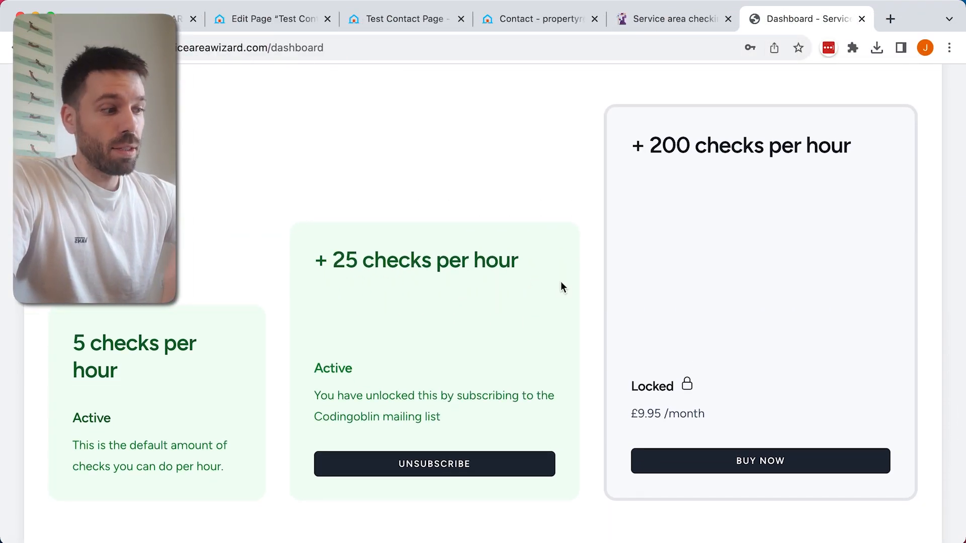
pyautogui.moveTo(782, 344)
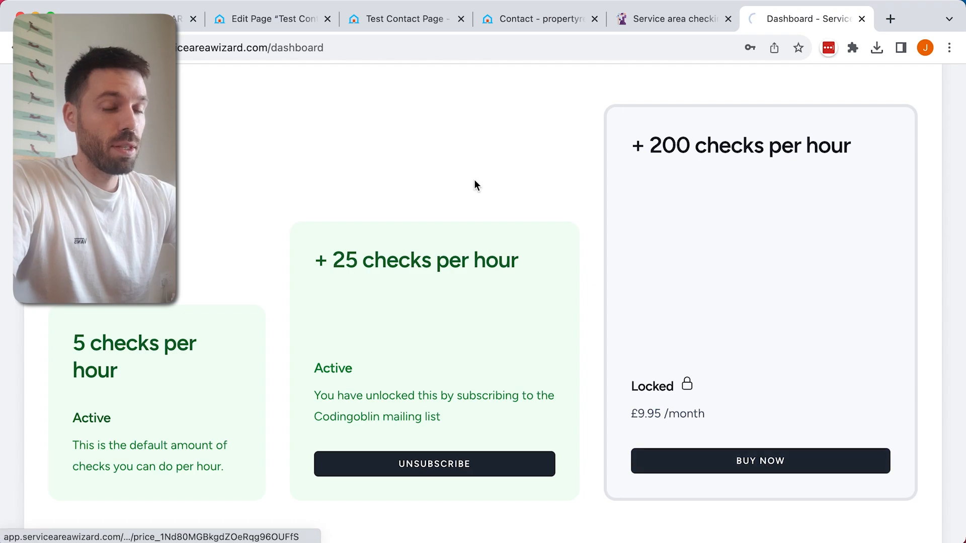
# Buy the +200 checks plan and apply promo code CODINGOBLIN2023 for a £0.00 total.
pyautogui.click(760, 461)
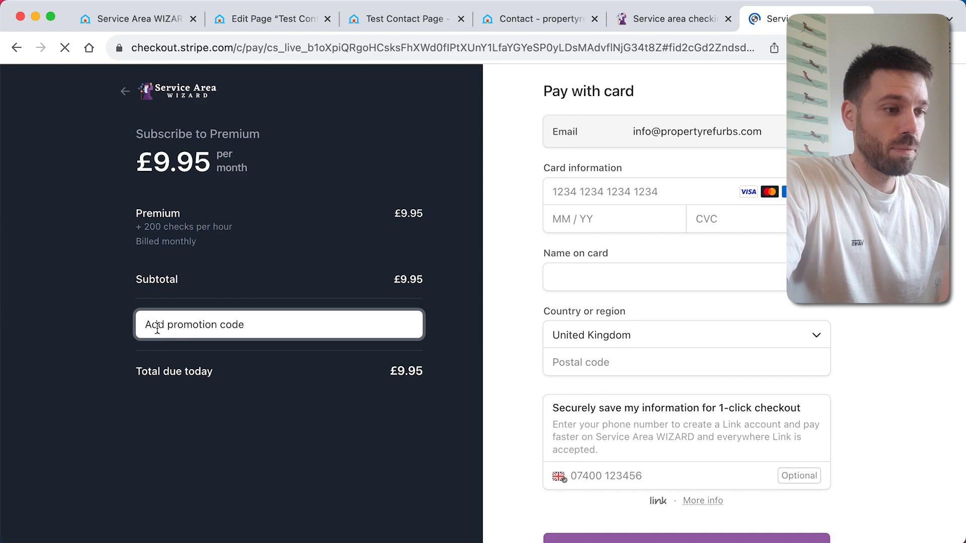
pyautogui.write('CODINGOBLIN2023')
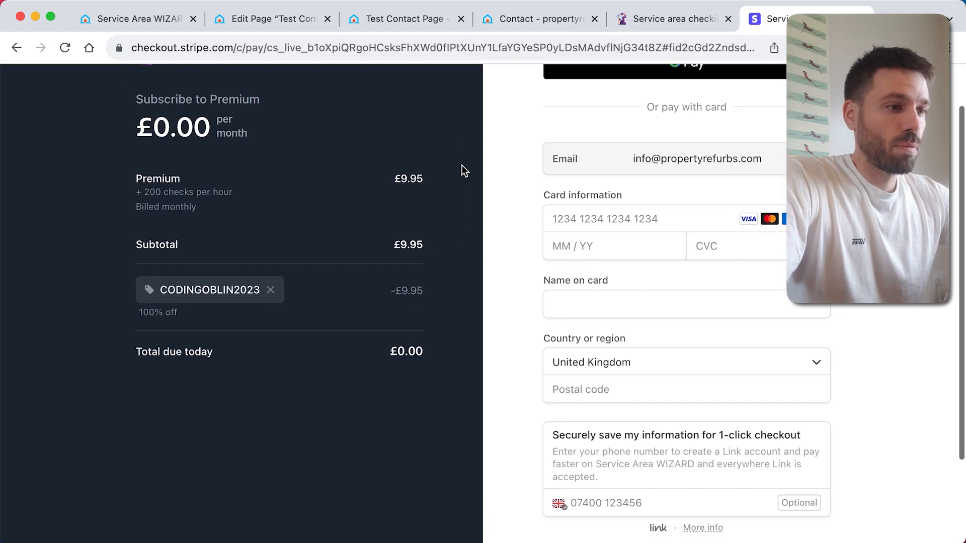
pyautogui.moveTo(531, 314)
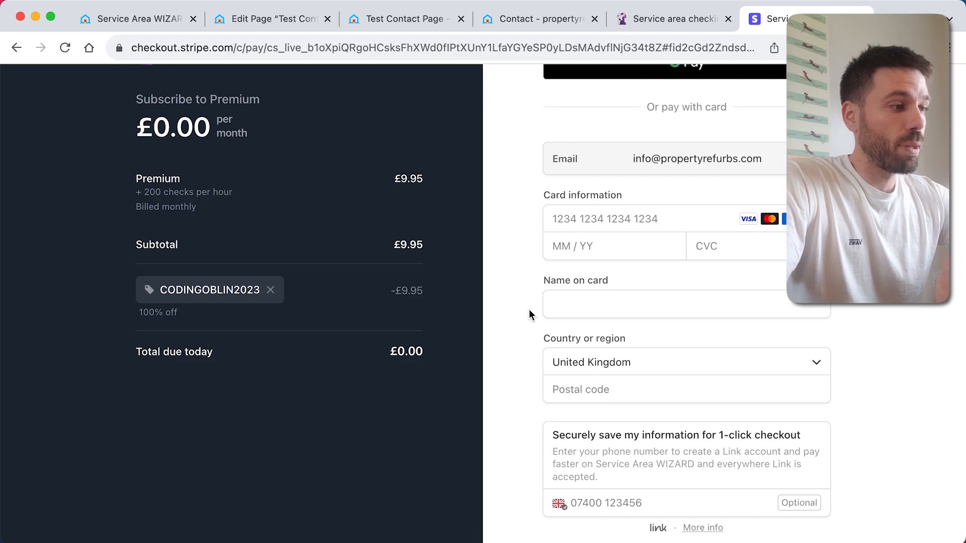
pyautogui.moveTo(514, 428)
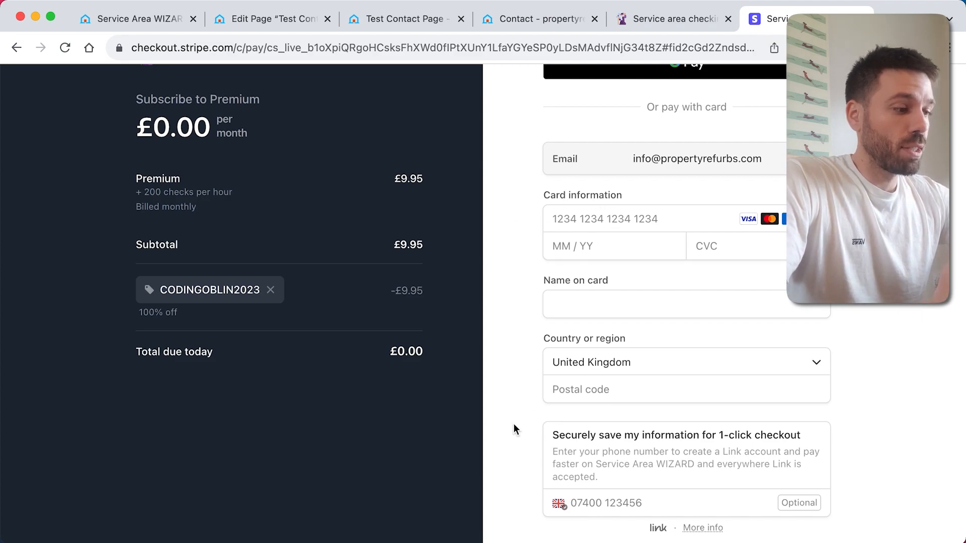
pyautogui.scroll(-3)
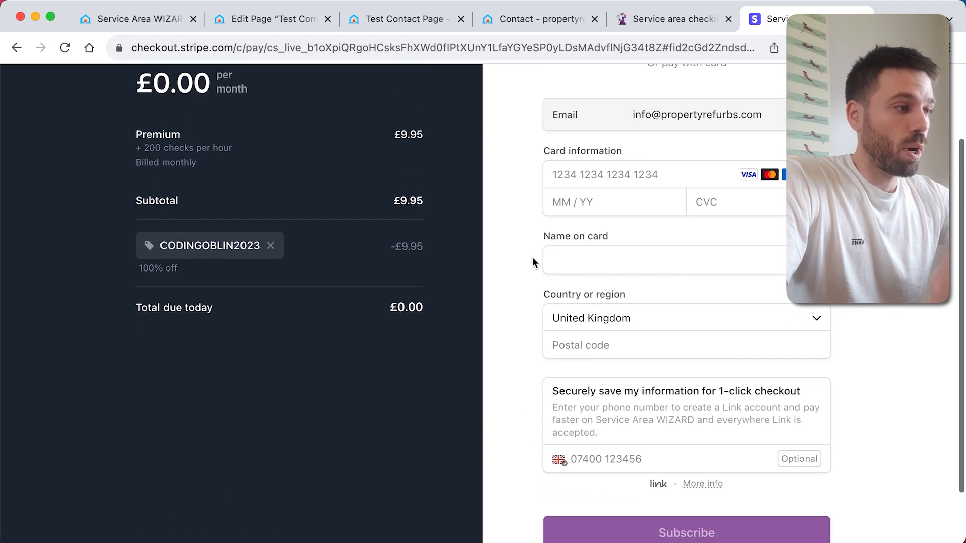